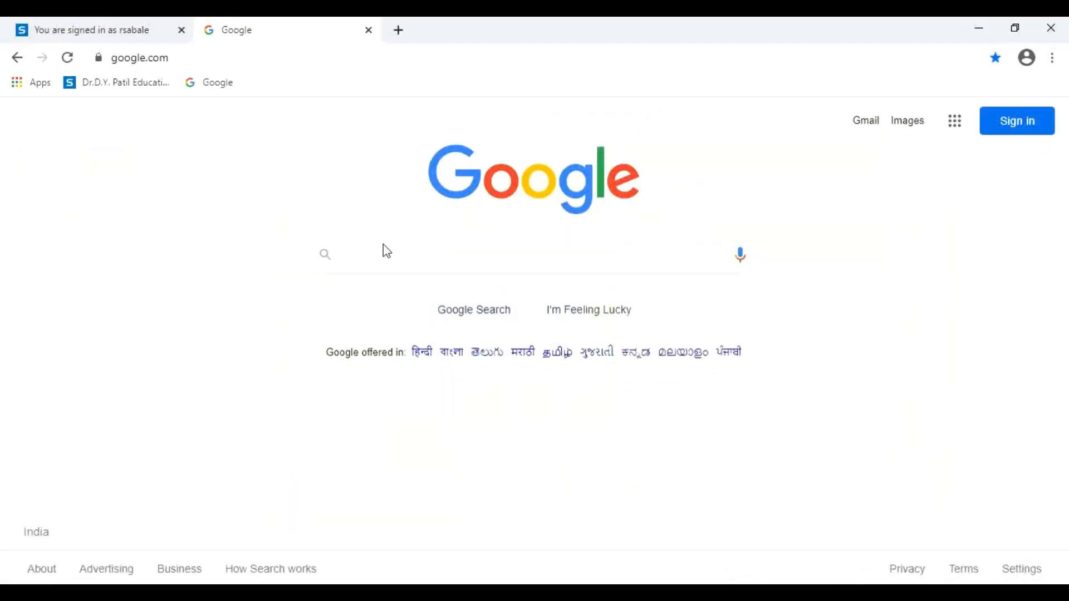
- Search Google for 'arcswat' to find the ArcSWAT Soil & Water Assessment Tool page
{"action": "type", "text": "al"}
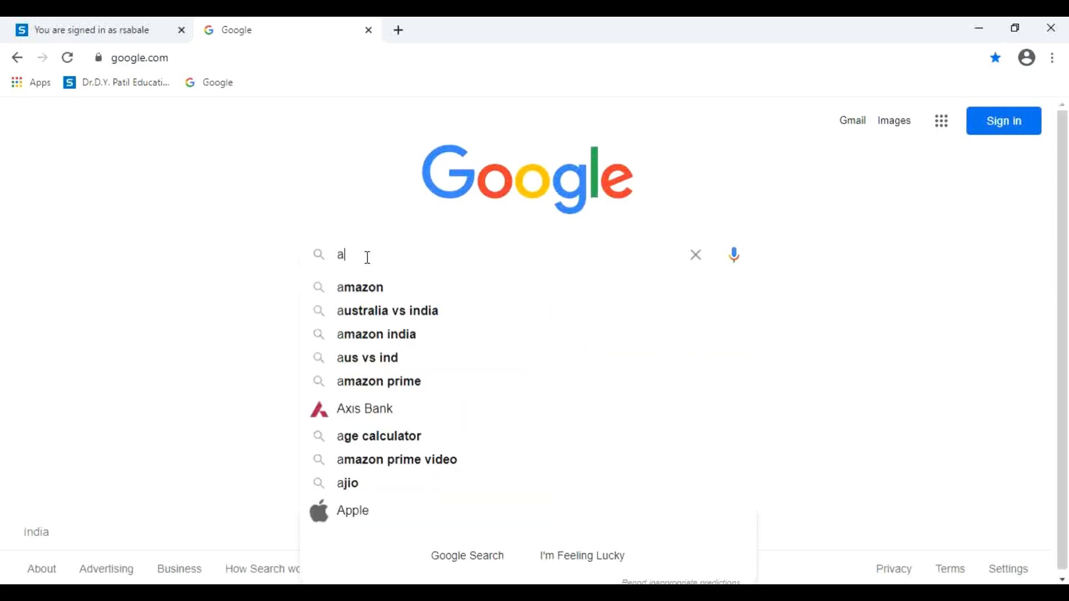
{"action": "type", "text": "rcswat"}
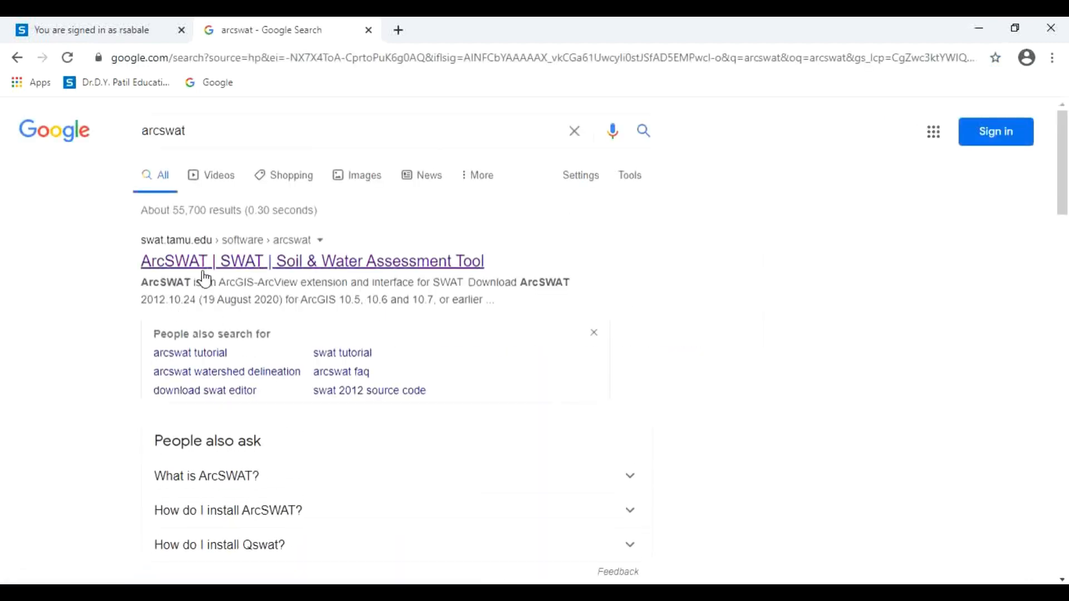
- From the ArcSWAT page's Tools & Data section, start downloading the Global Weather Database cfsr_world.zip
{"action": "left_click", "coordinate": [312, 261]}
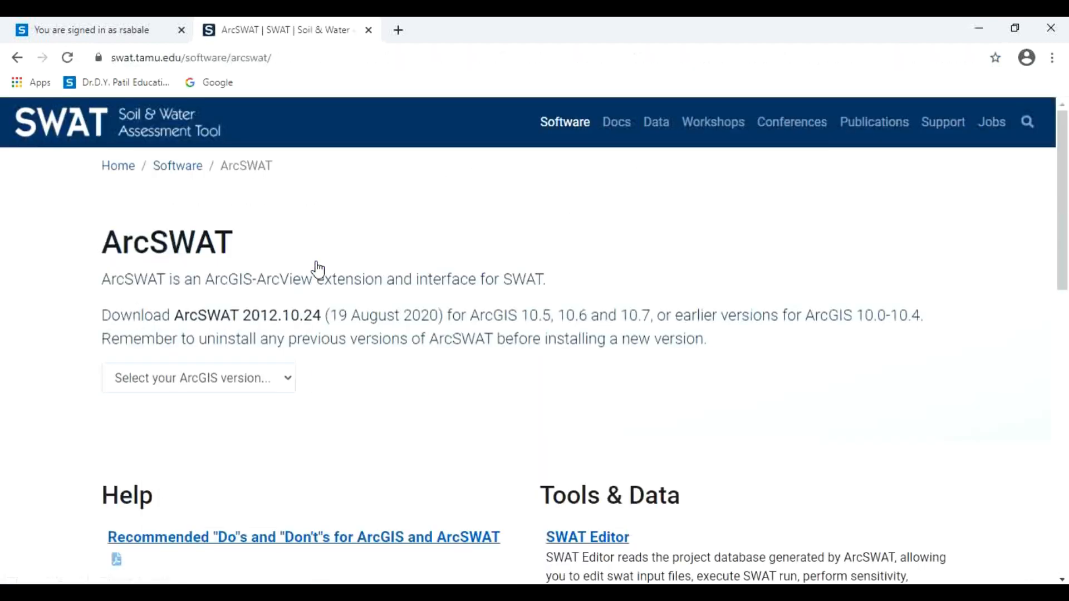
{"action": "scroll", "scroll_direction": "down", "scroll_amount": 3}
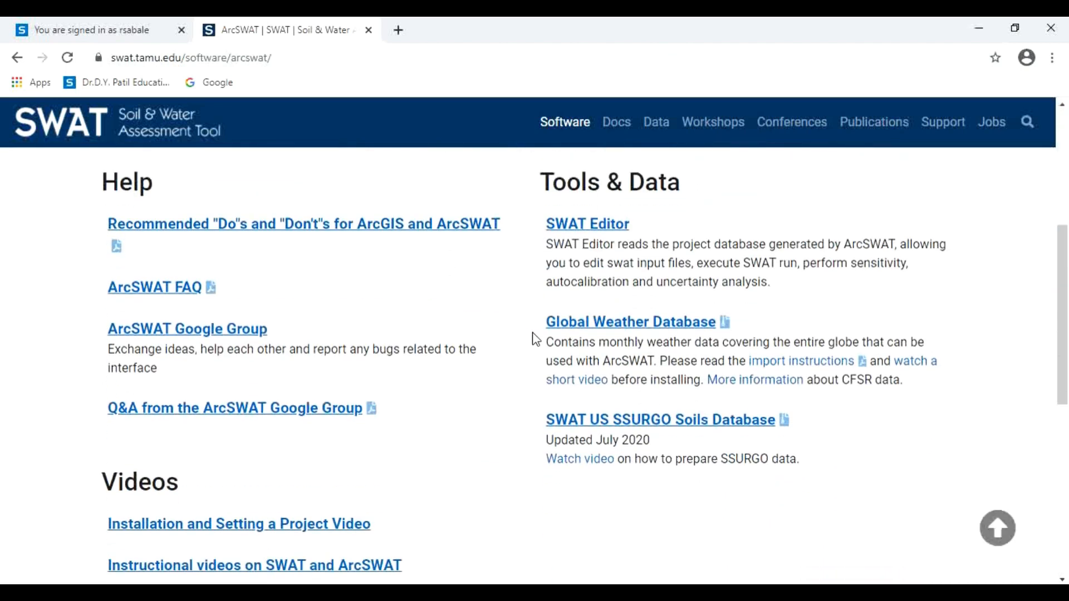
{"action": "mouse_move", "coordinate": [694, 332]}
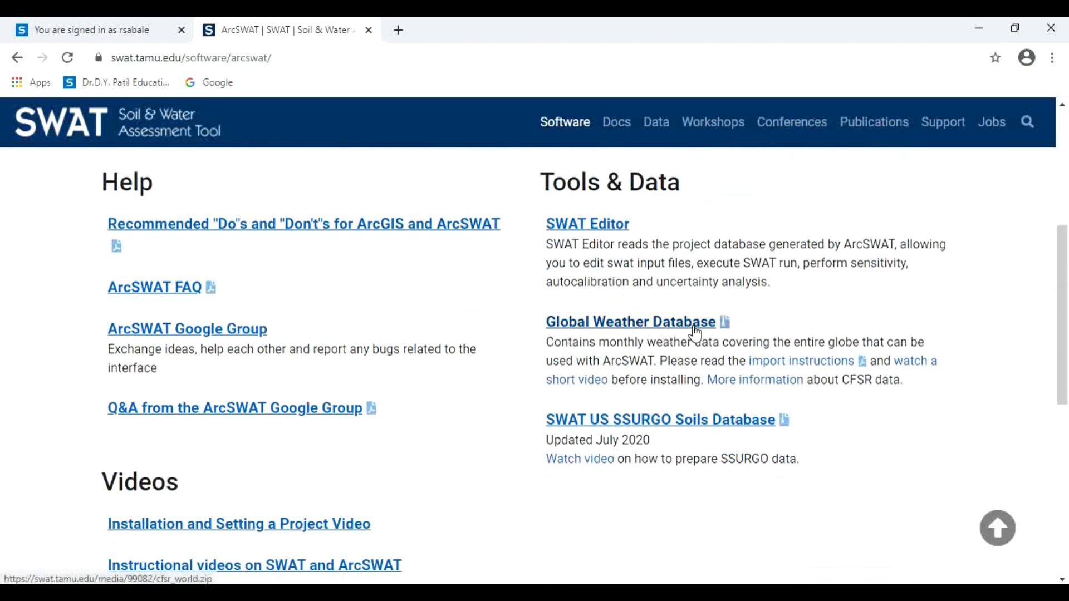
{"action": "scroll", "scroll_direction": "down", "scroll_amount": 3}
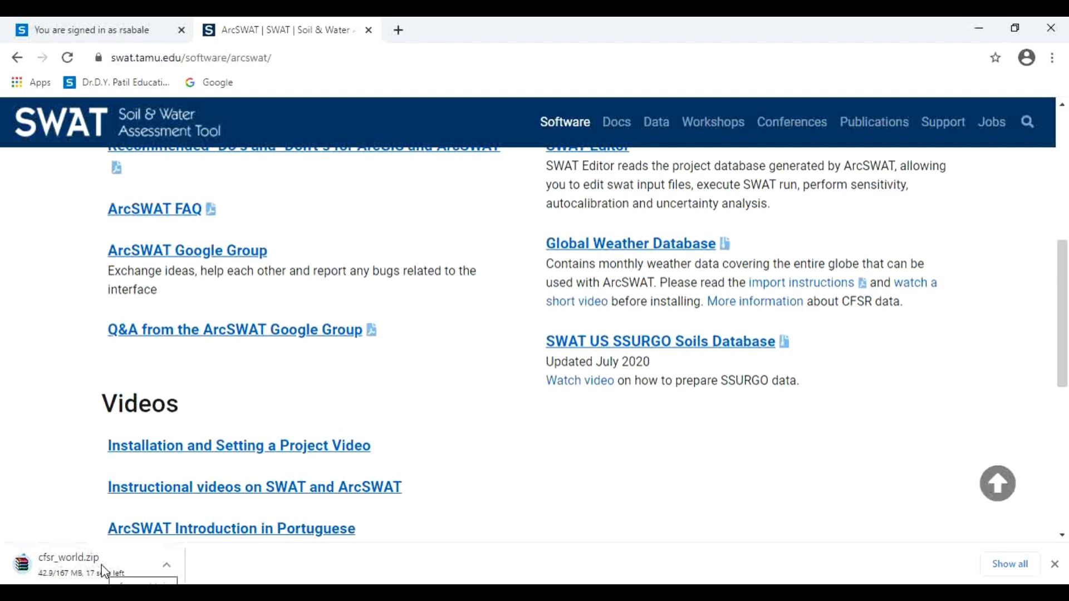
{"action": "mouse_move", "coordinate": [450, 398]}
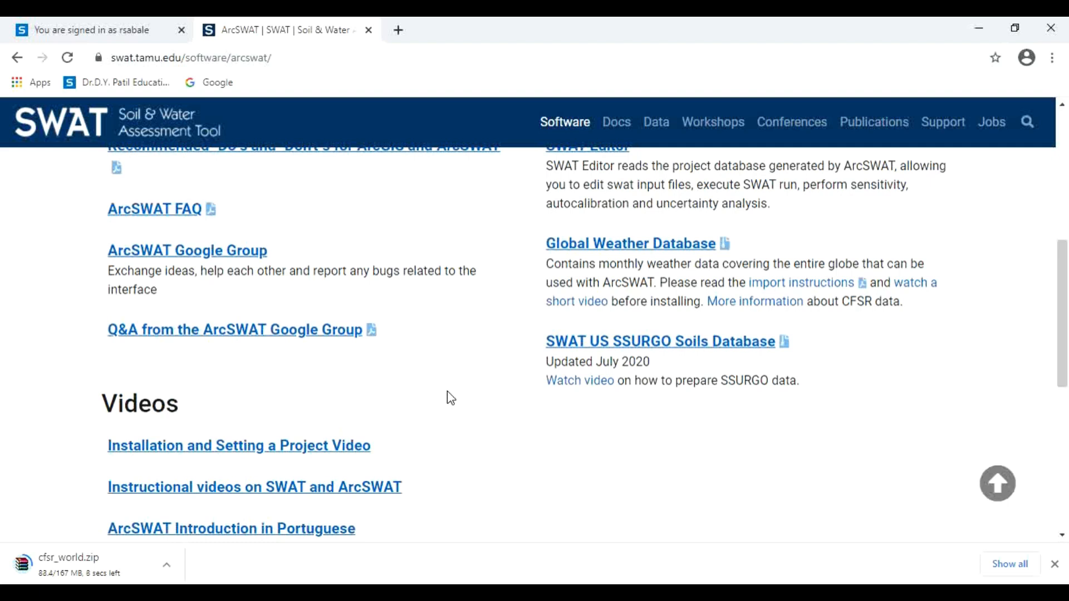
{"action": "mouse_move", "coordinate": [481, 429]}
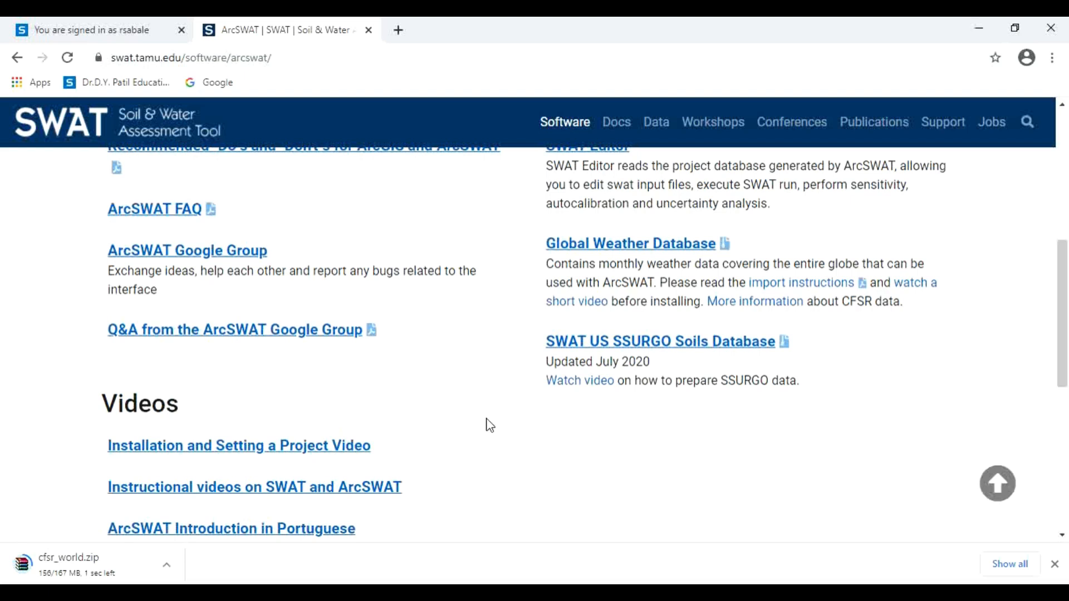
{"action": "mouse_move", "coordinate": [523, 428]}
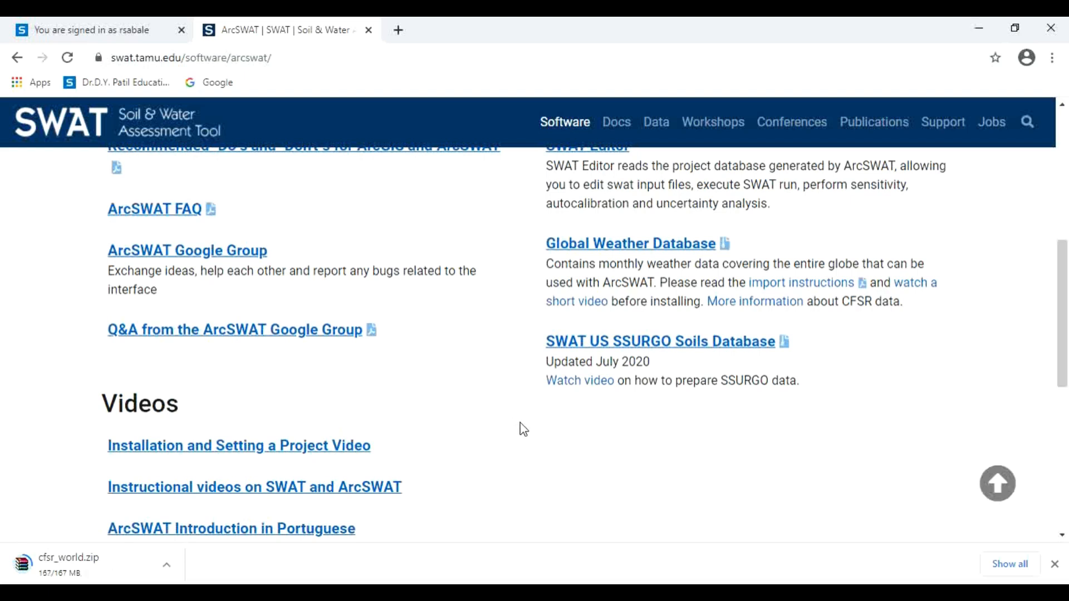
- Reveal cfsr_world.zip in its folder and paste a copy into D:\Ranjeet\SWAT DATA
{"action": "left_click", "coordinate": [166, 564]}
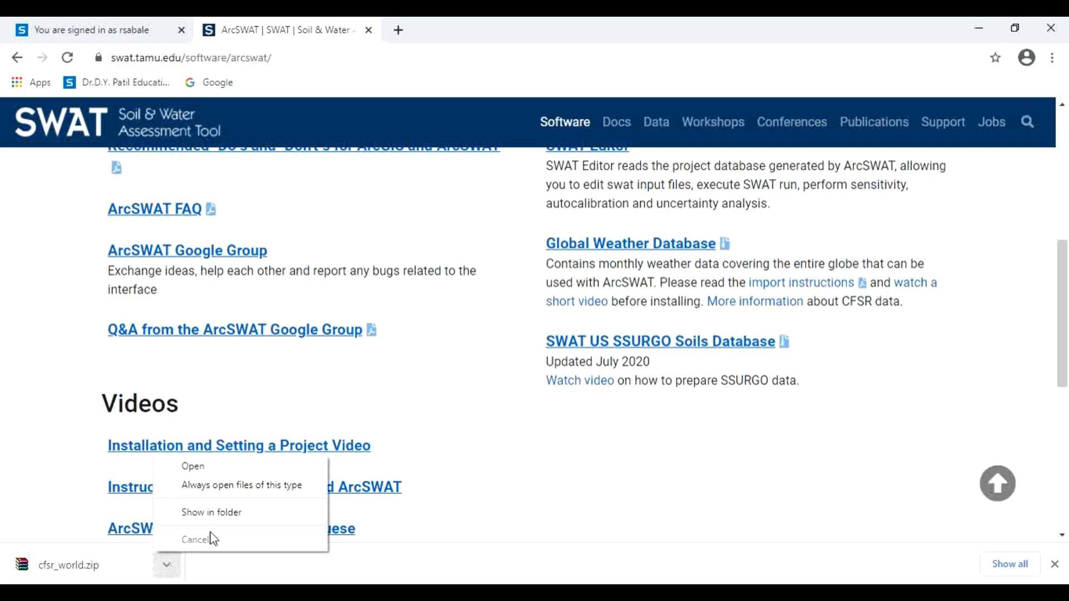
{"action": "left_click", "coordinate": [212, 513]}
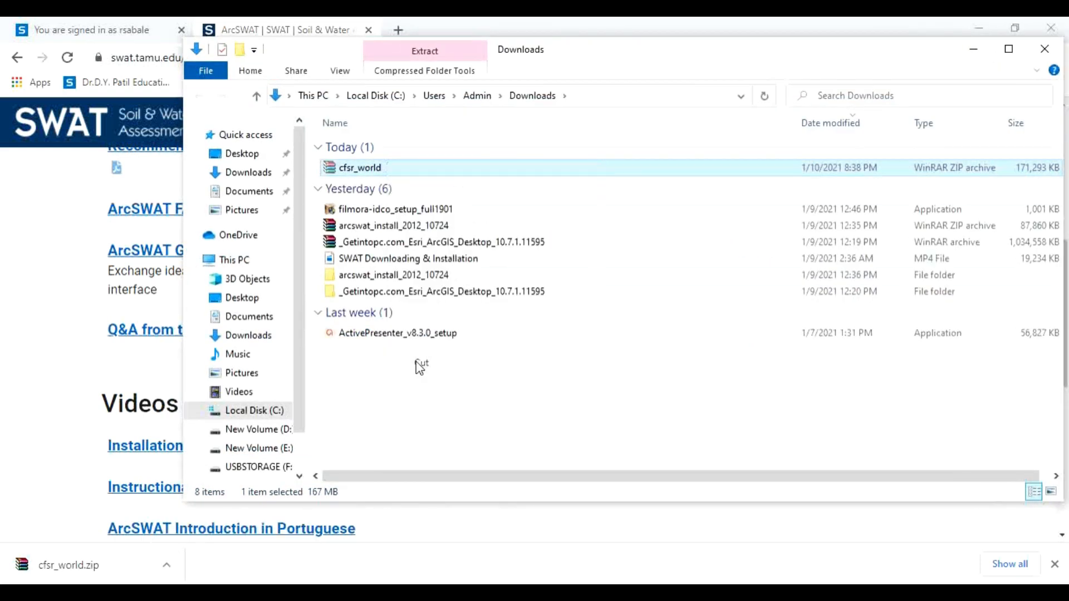
{"action": "left_click", "coordinate": [259, 429]}
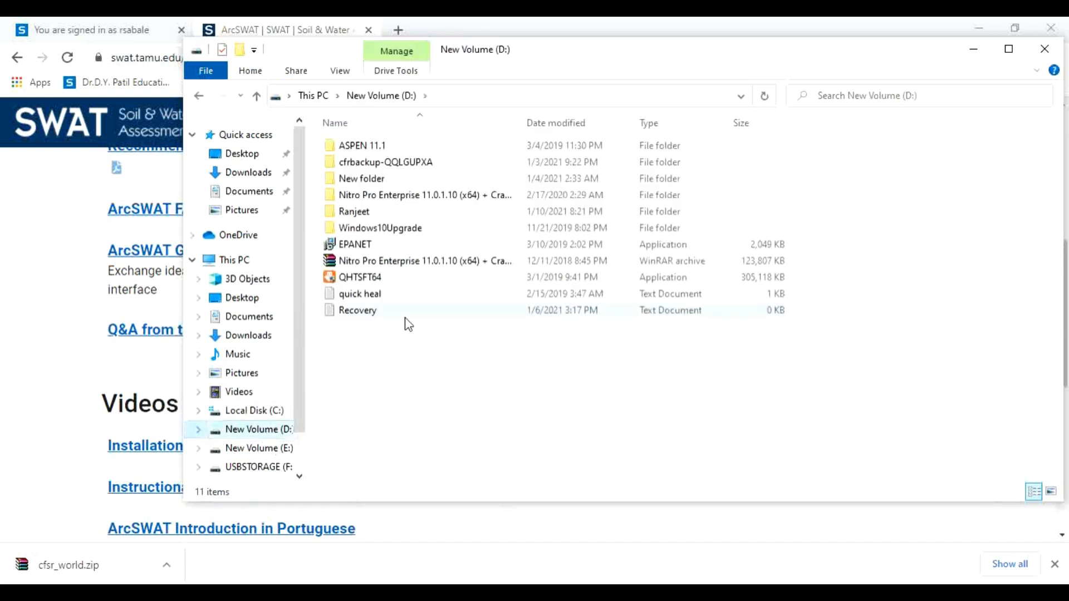
{"action": "double_click", "coordinate": [354, 211]}
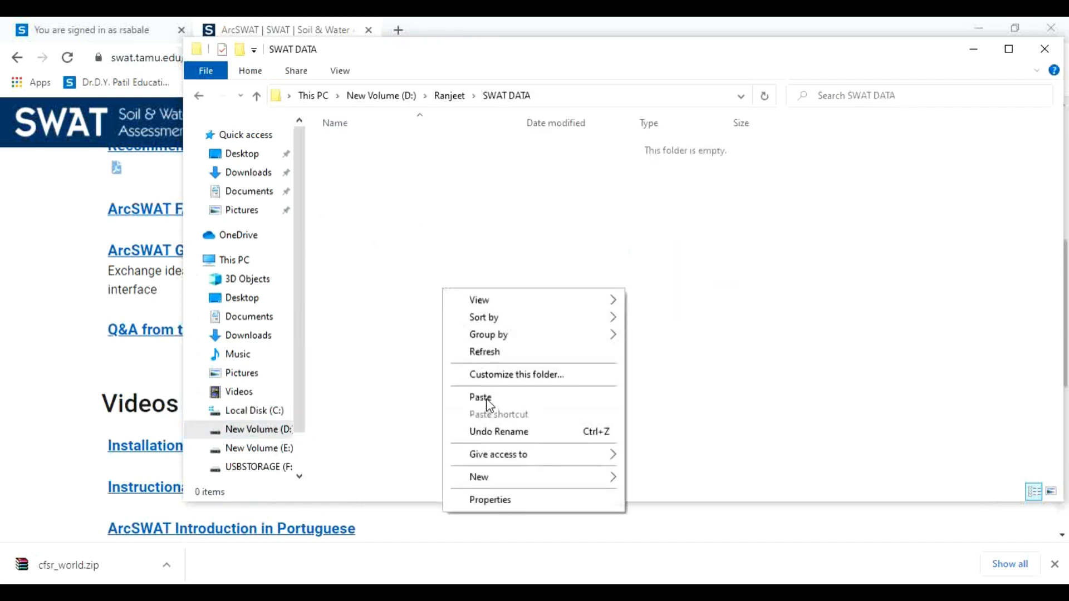
{"action": "left_click", "coordinate": [480, 398]}
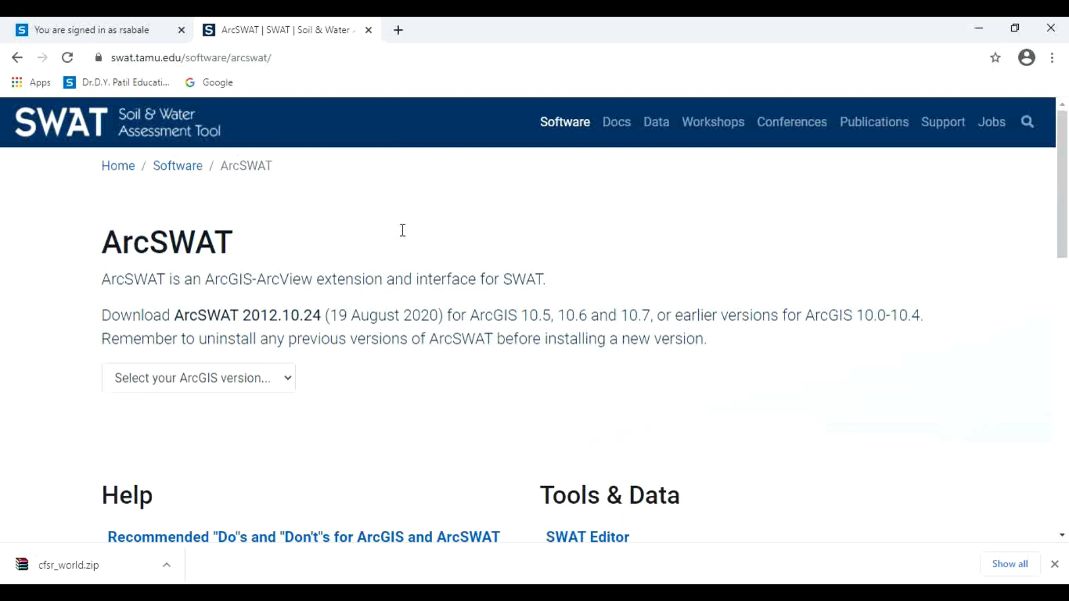
{"action": "mouse_move", "coordinate": [660, 170]}
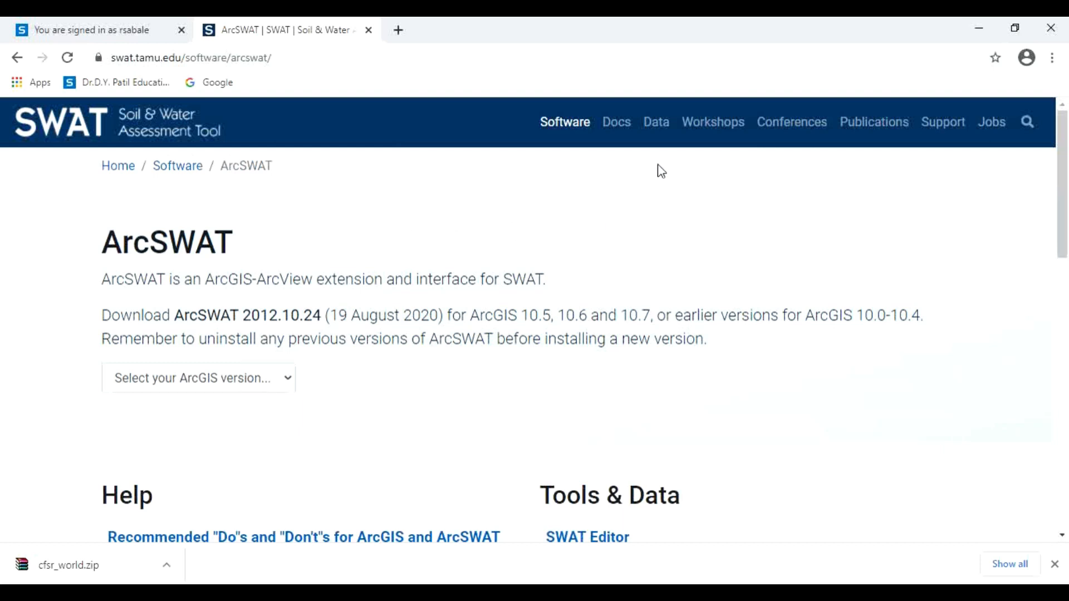
- From SWAT Global Data, reach the India Datasets for SWAT2012 page and download IMD_GRIDED_WEATHER .7z
{"action": "left_click", "coordinate": [655, 123]}
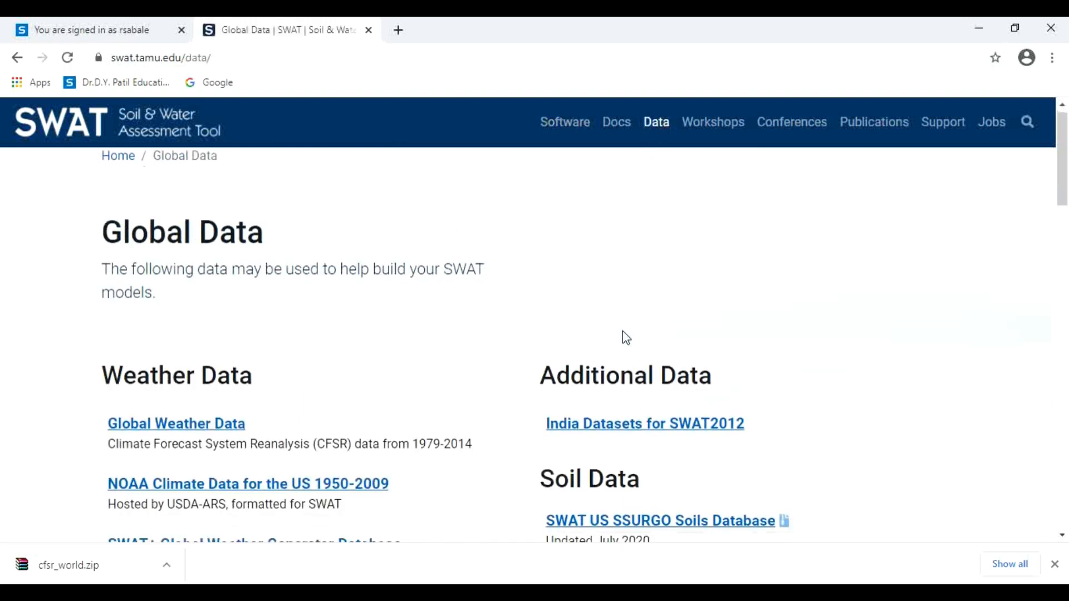
{"action": "scroll", "scroll_direction": "down", "scroll_amount": 3}
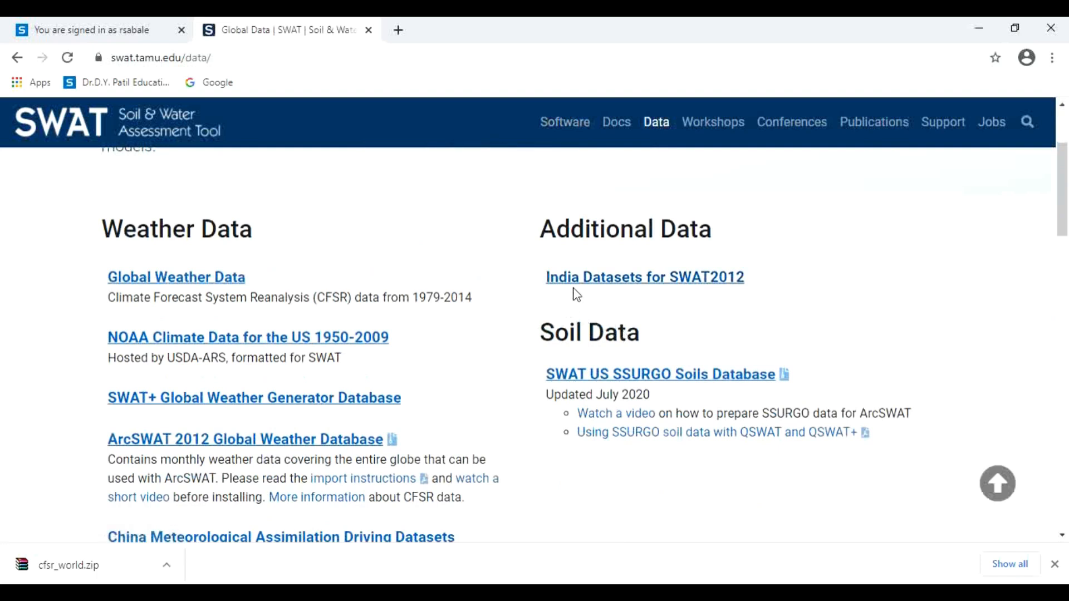
{"action": "mouse_move", "coordinate": [704, 298]}
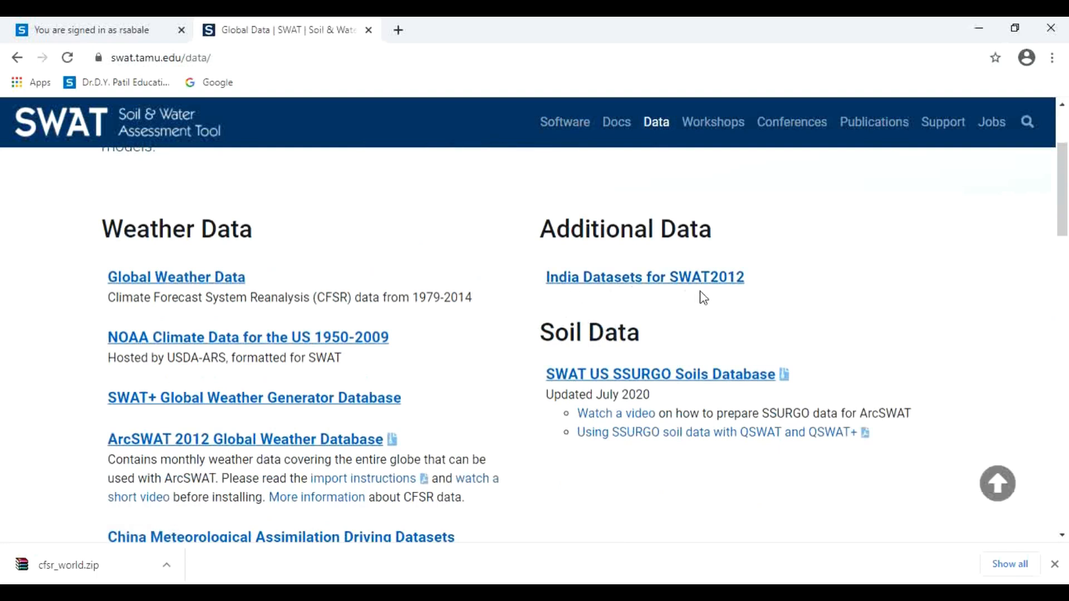
{"action": "left_click", "coordinate": [643, 277]}
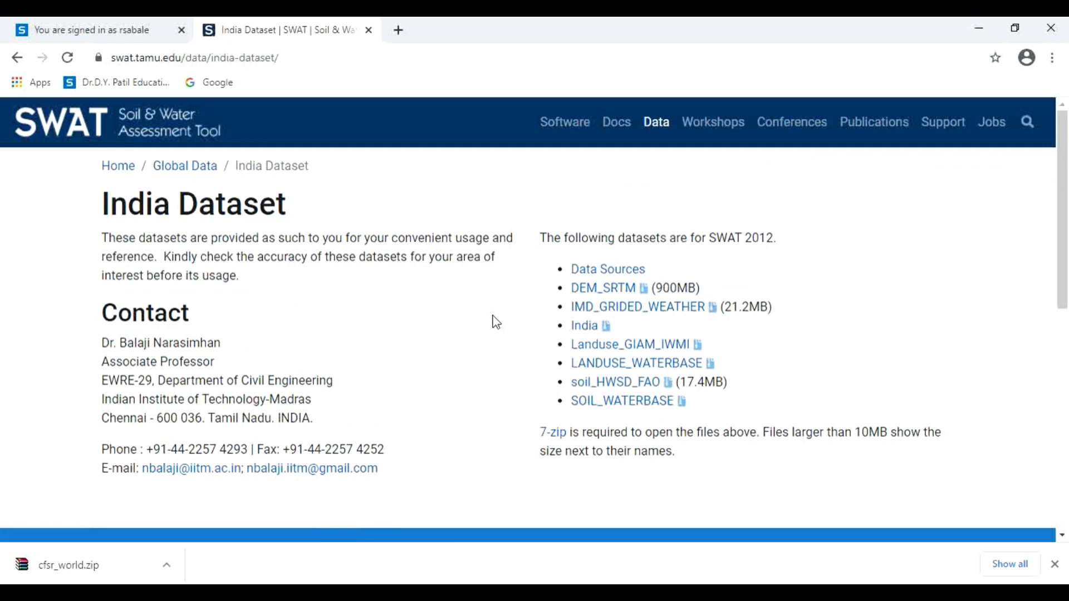
{"action": "mouse_move", "coordinate": [578, 341]}
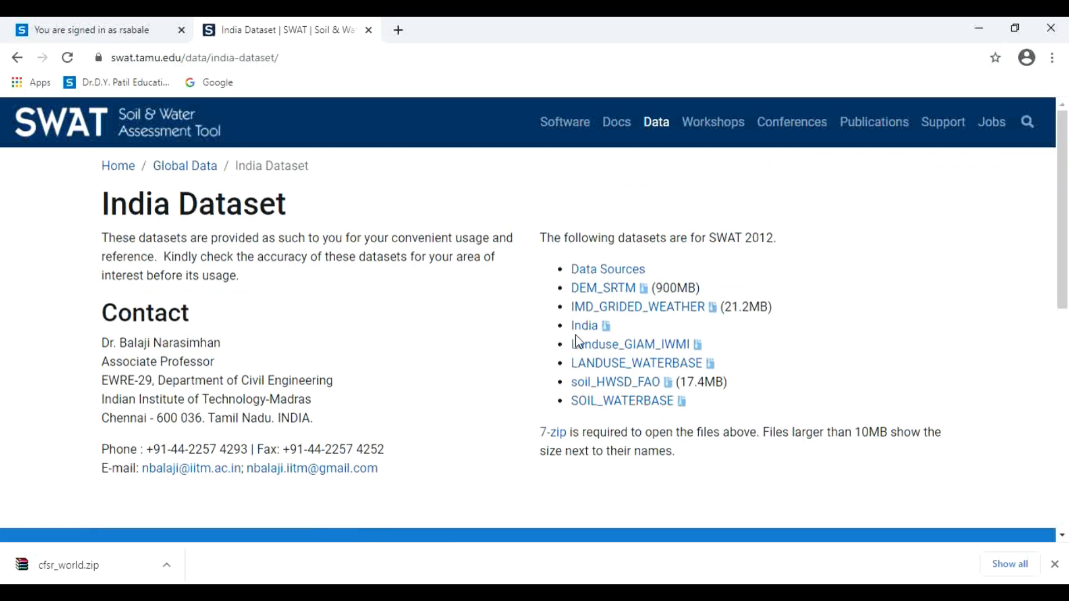
{"action": "mouse_move", "coordinate": [637, 307]}
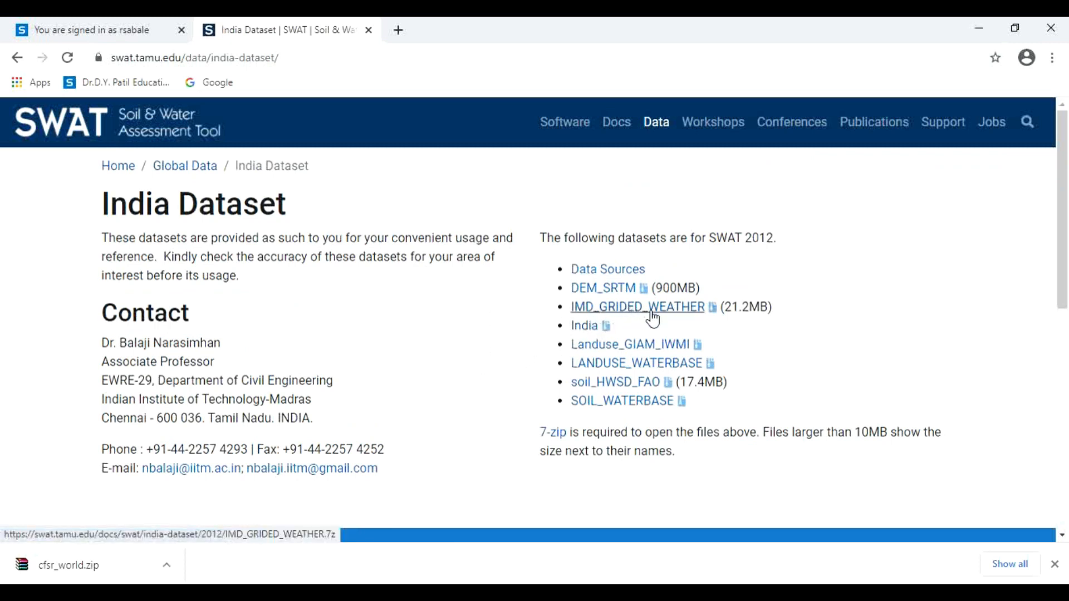
{"action": "mouse_move", "coordinate": [674, 314]}
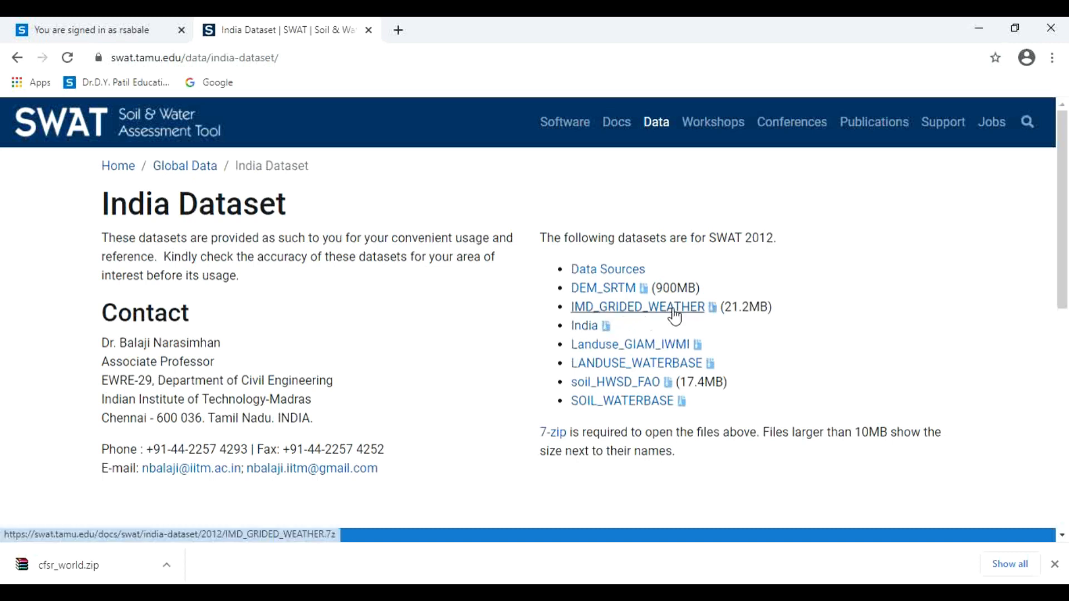
{"action": "left_click", "coordinate": [637, 306]}
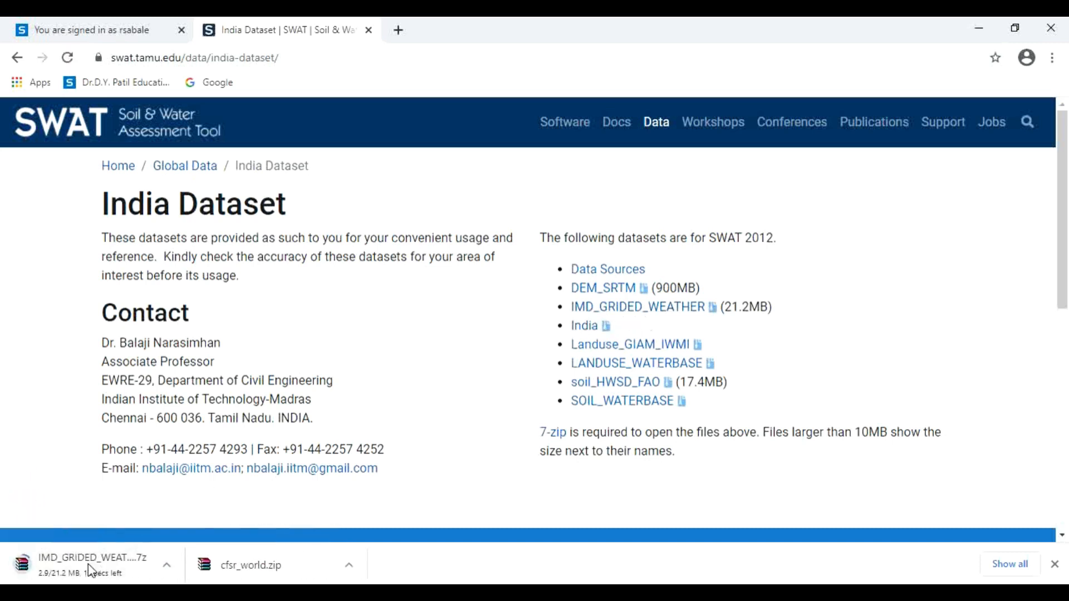
{"action": "mouse_move", "coordinate": [99, 503]}
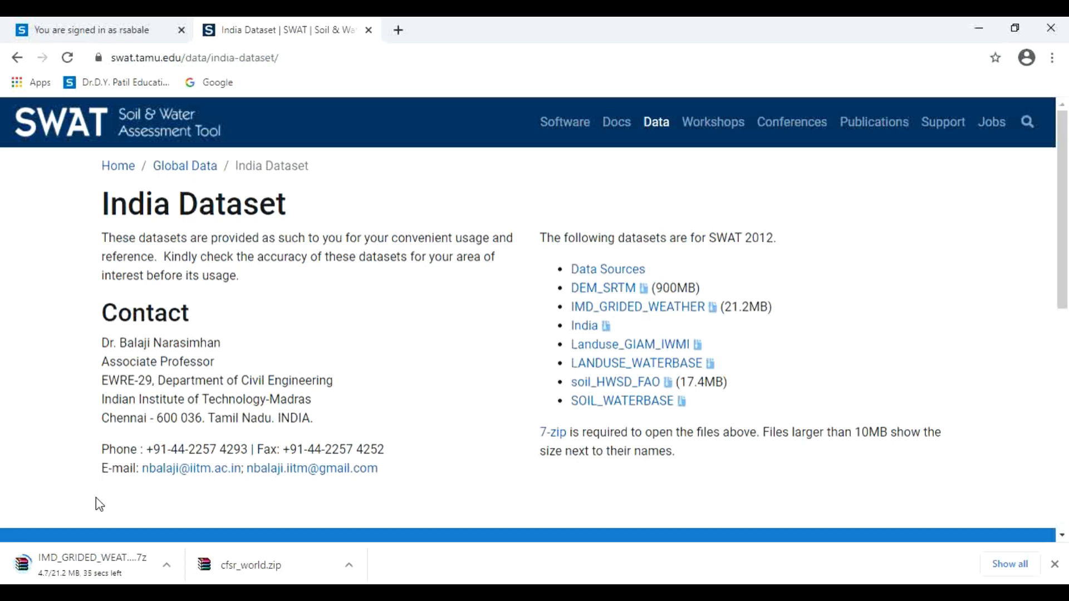
{"action": "mouse_move", "coordinate": [177, 509]}
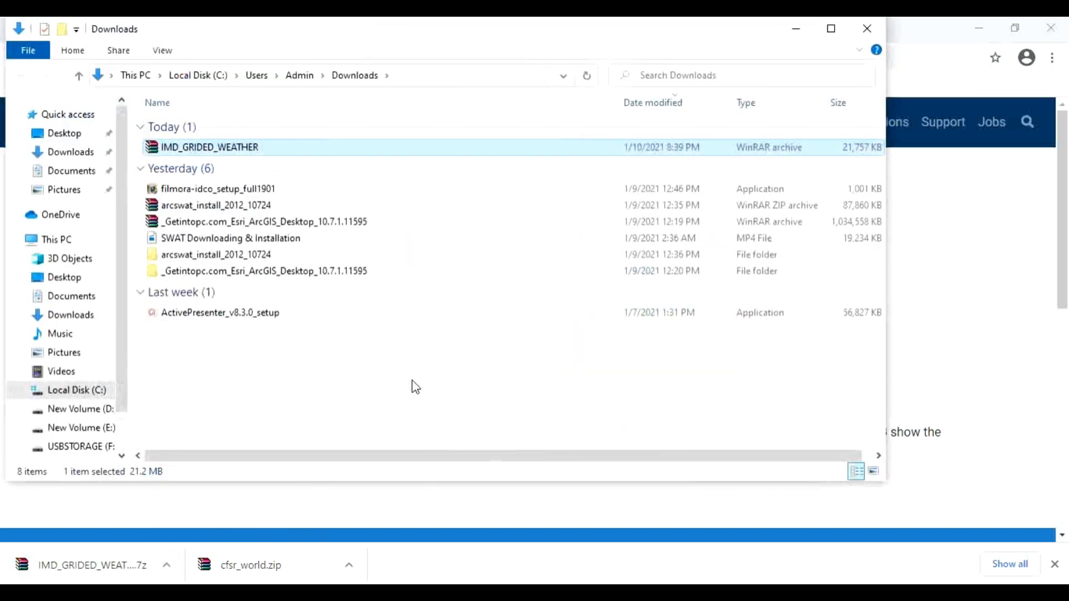
- Cut IMD_GRIDED_WEATHER from Downloads and paste it into the SWAT DATA folder on drive D
{"action": "right_click", "coordinate": [209, 147]}
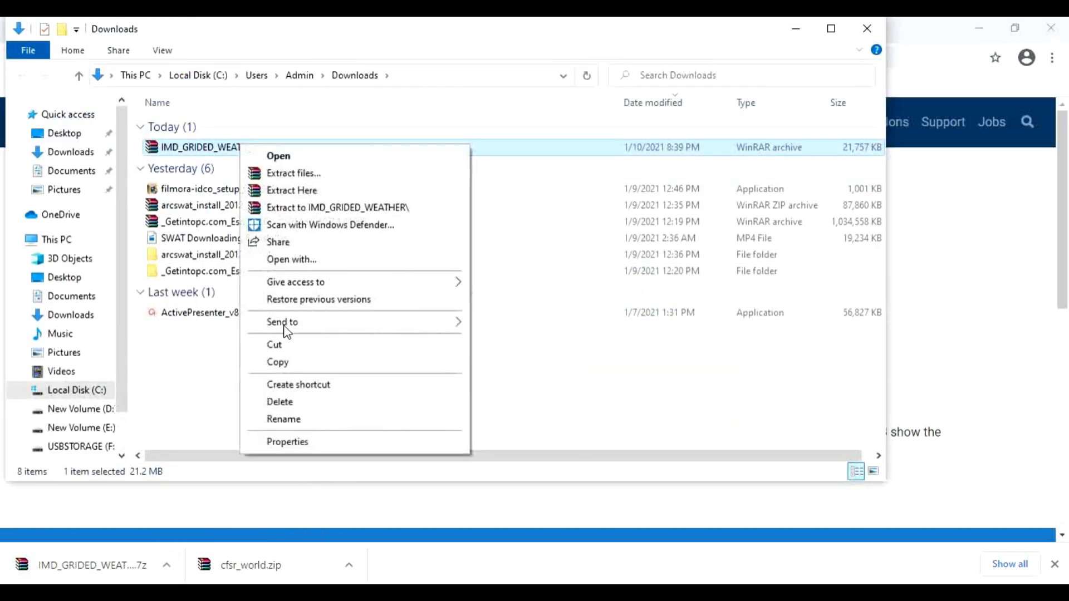
{"action": "left_click", "coordinate": [81, 409]}
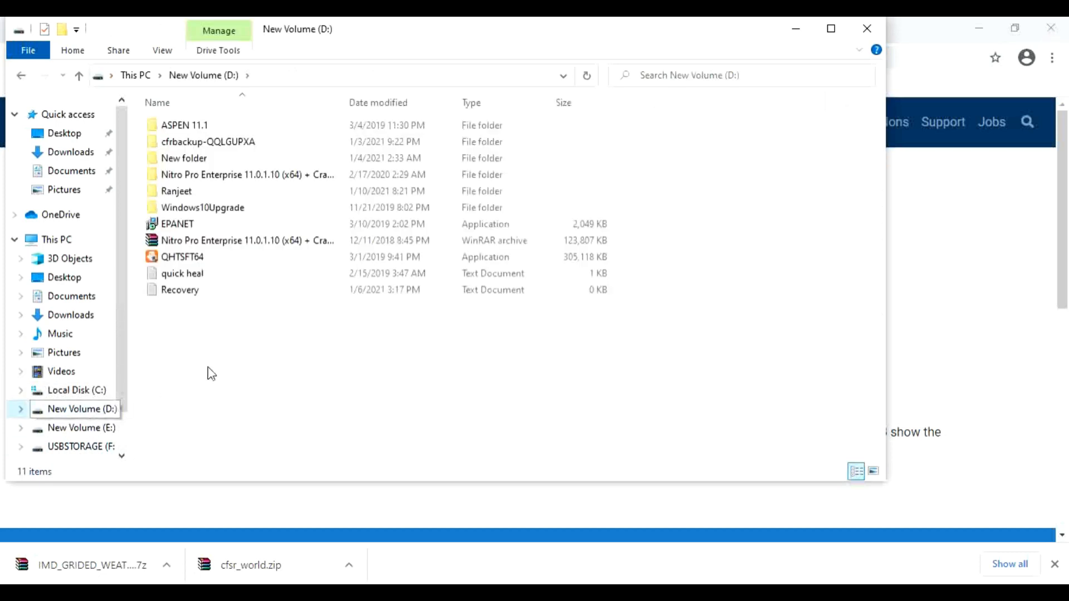
{"action": "double_click", "coordinate": [176, 191]}
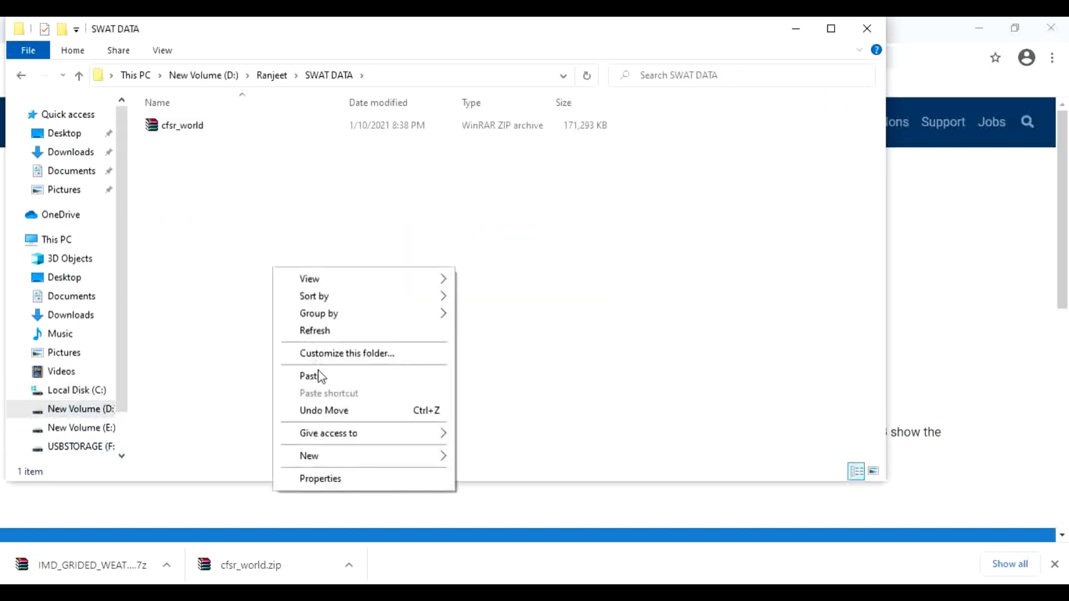
{"action": "left_click", "coordinate": [308, 377]}
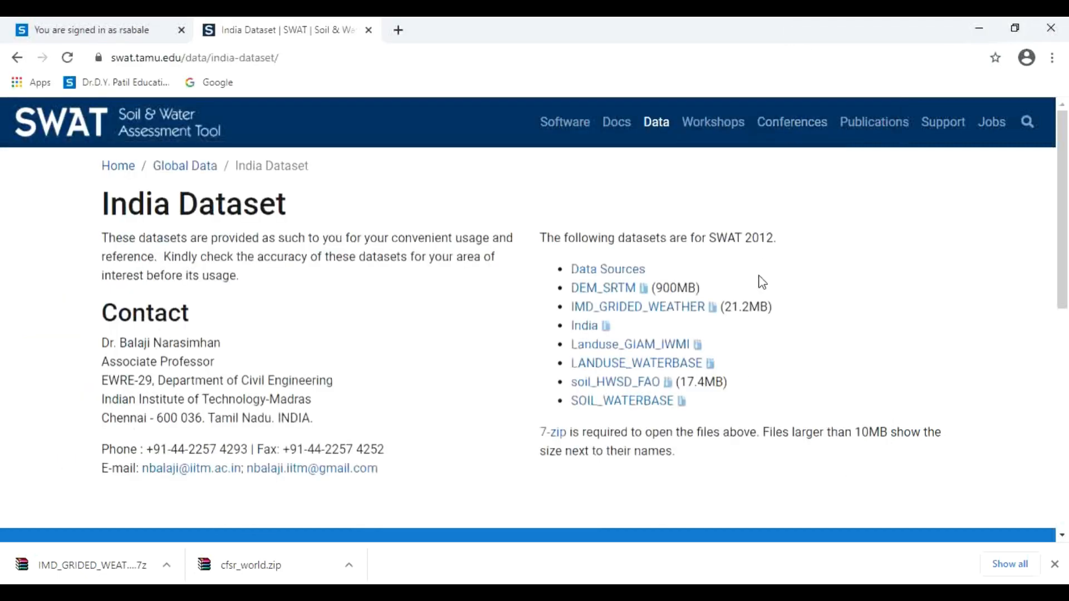
{"action": "mouse_move", "coordinate": [594, 426]}
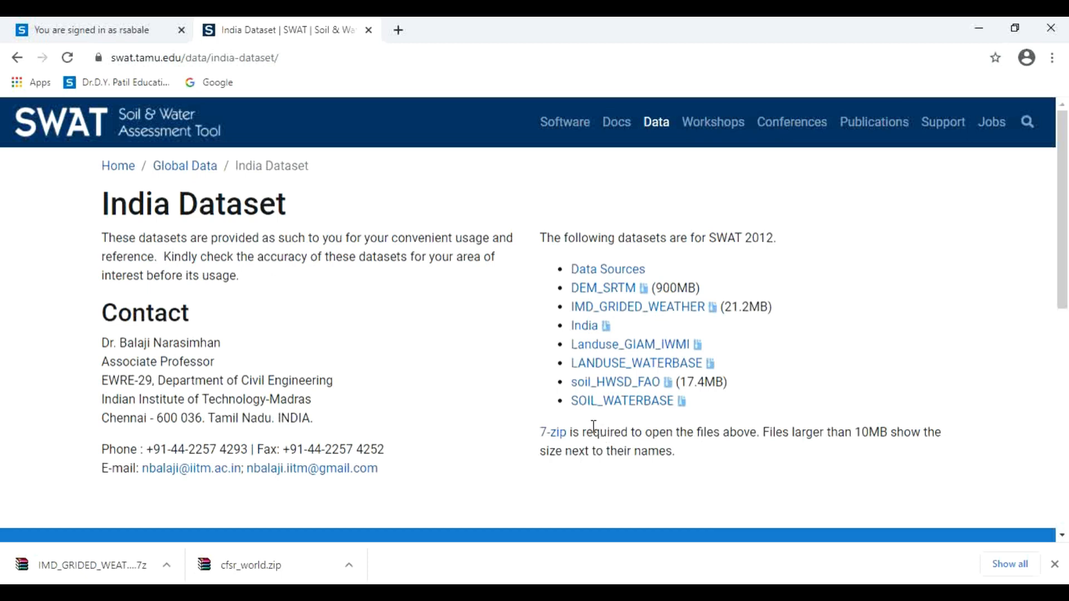
{"action": "mouse_move", "coordinate": [622, 401]}
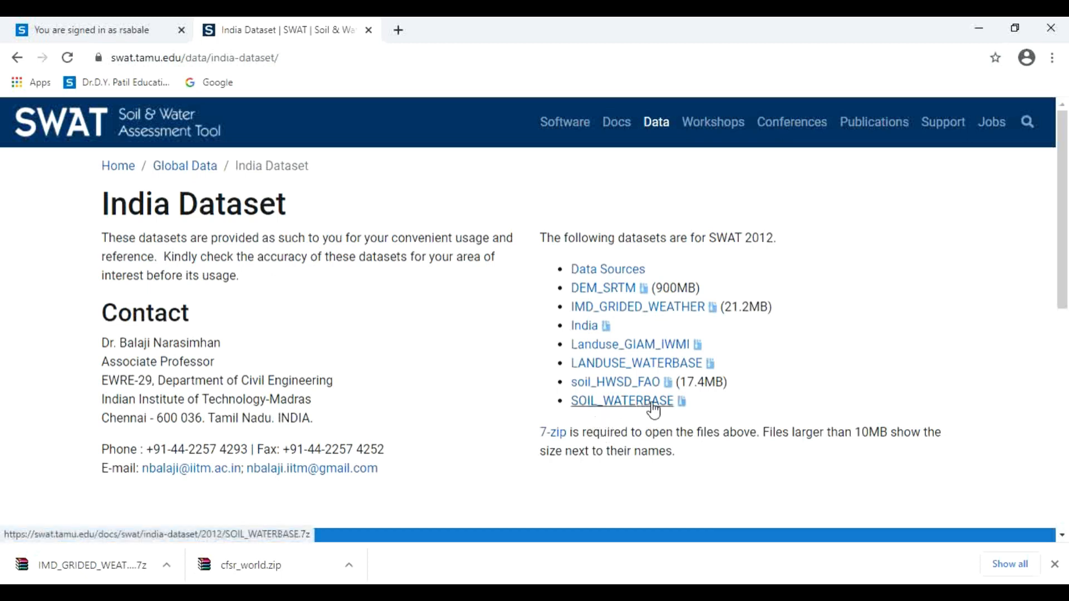
- Download SOIL_WATERBASE .7z and move it into SWAT DATA beside cfsr_world and IMD_GRIDED_WEATHER
{"action": "left_click", "coordinate": [621, 401]}
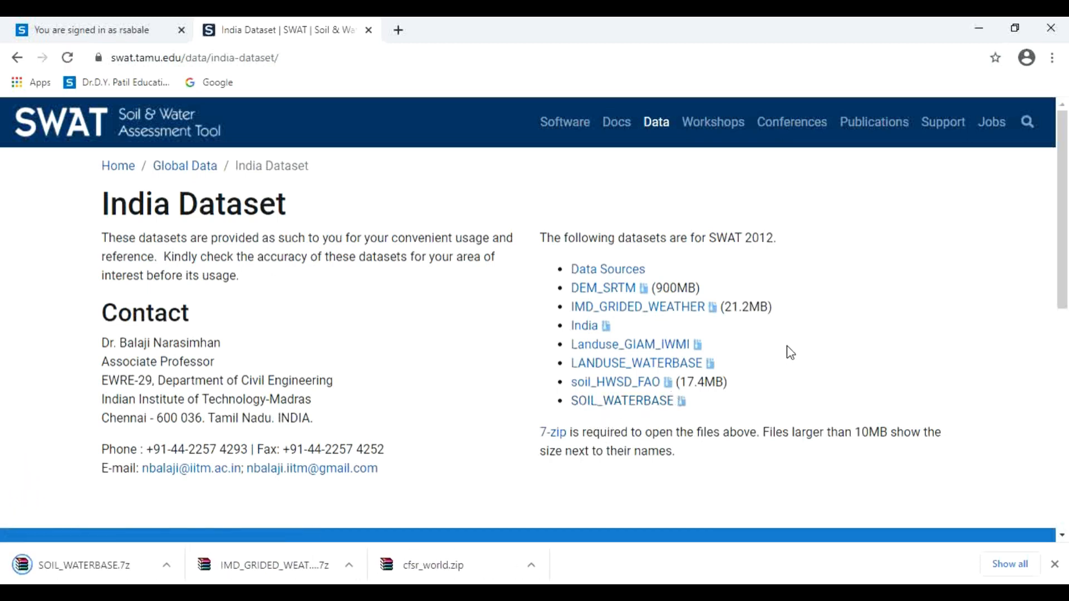
{"action": "mouse_move", "coordinate": [272, 467]}
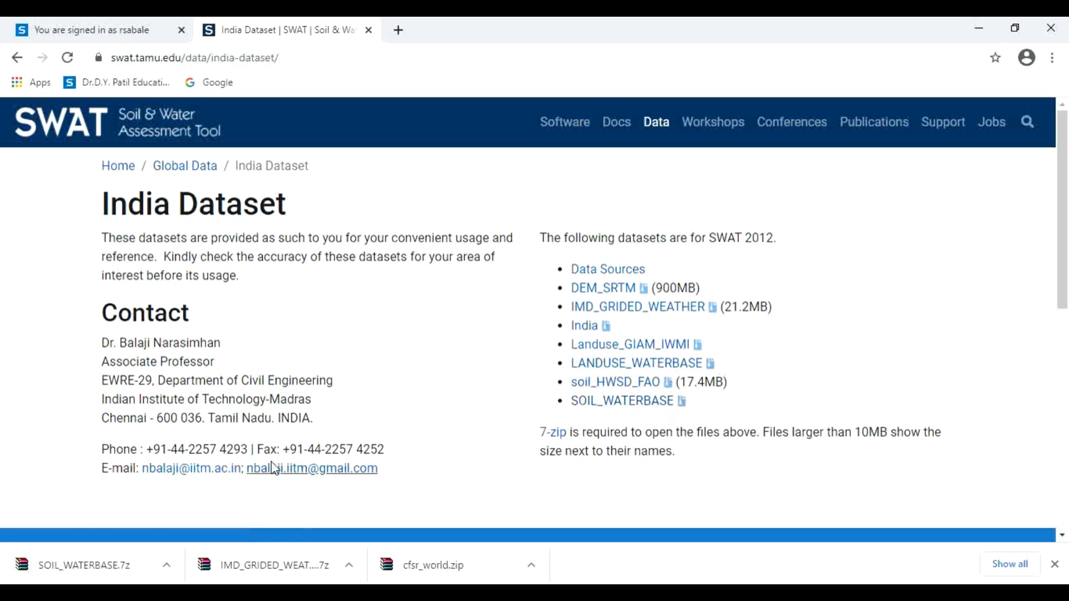
{"action": "mouse_move", "coordinate": [138, 570]}
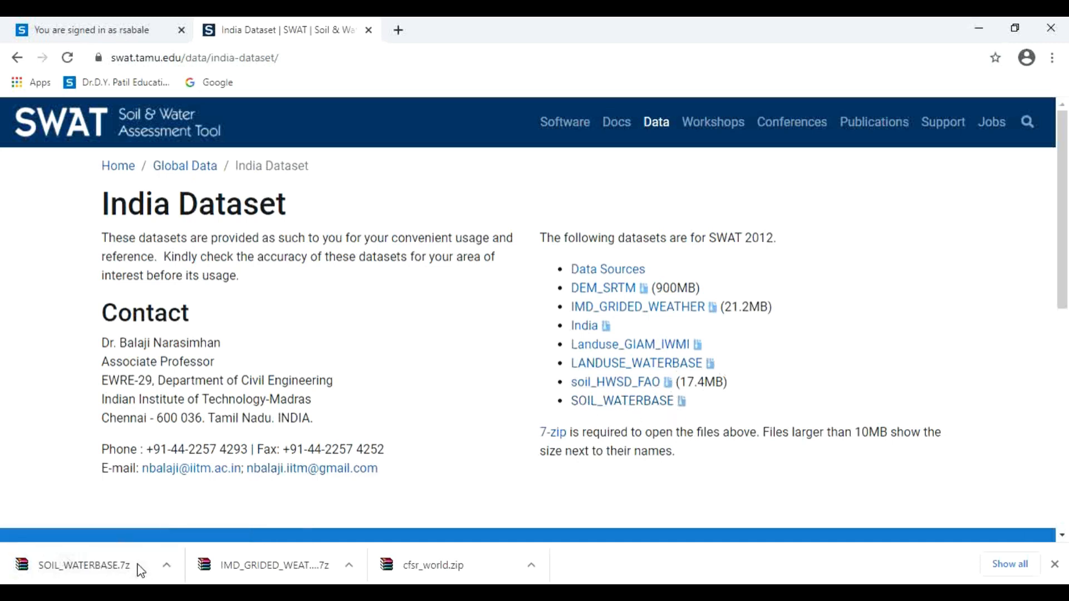
{"action": "mouse_move", "coordinate": [169, 570]}
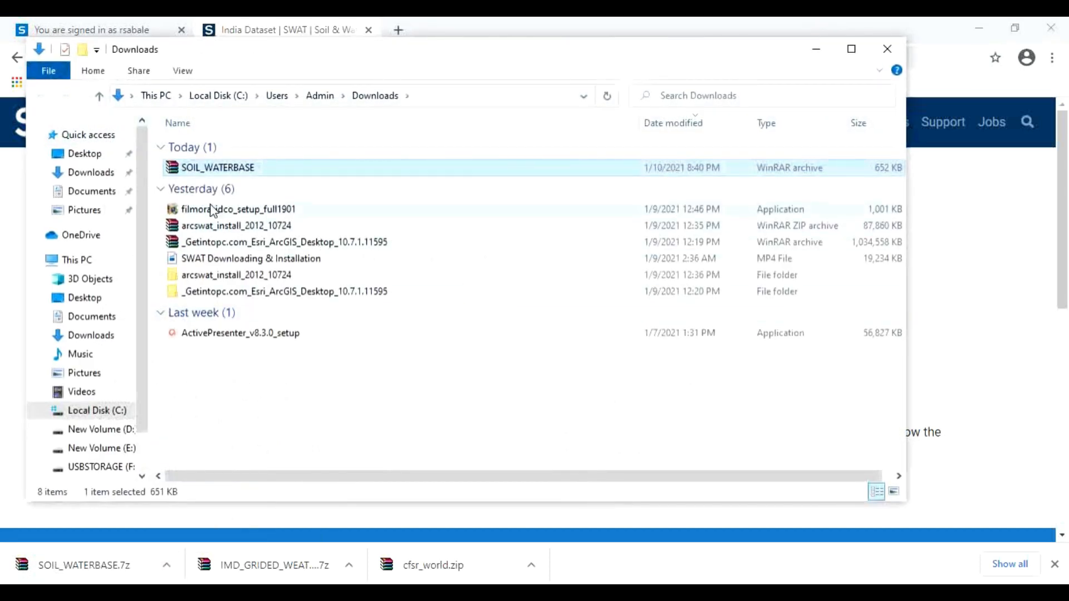
{"action": "right_click", "coordinate": [217, 167]}
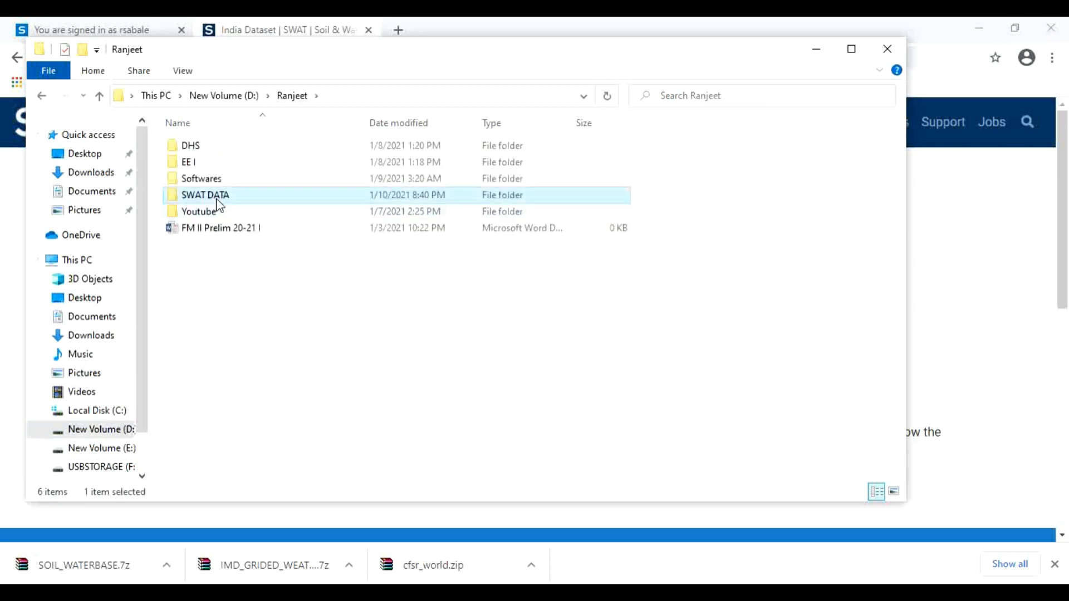
{"action": "double_click", "coordinate": [205, 194]}
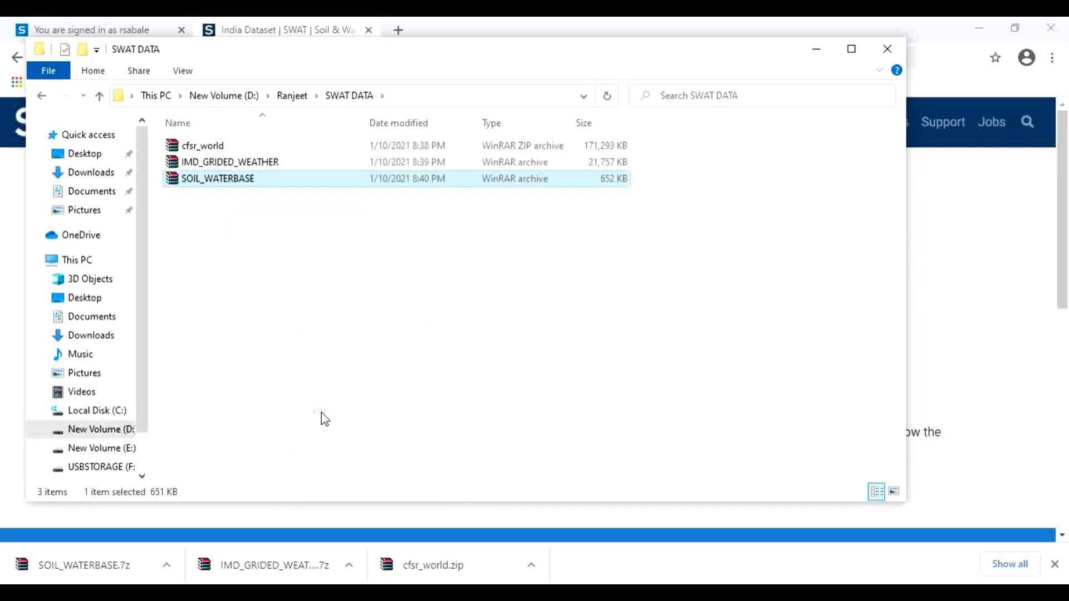
{"action": "left_click", "coordinate": [392, 244]}
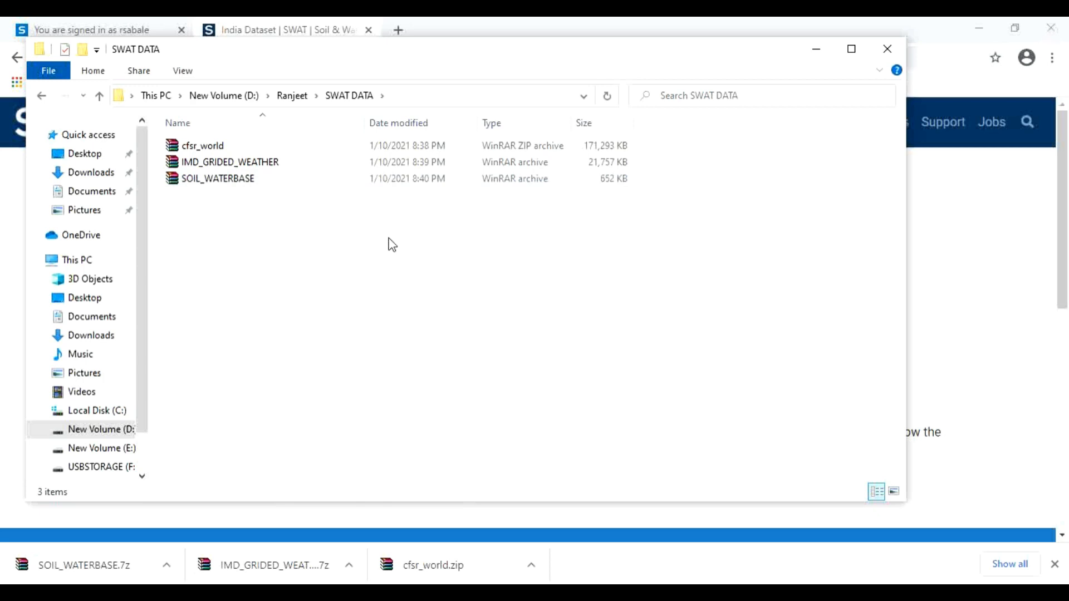
{"action": "mouse_move", "coordinate": [246, 242]}
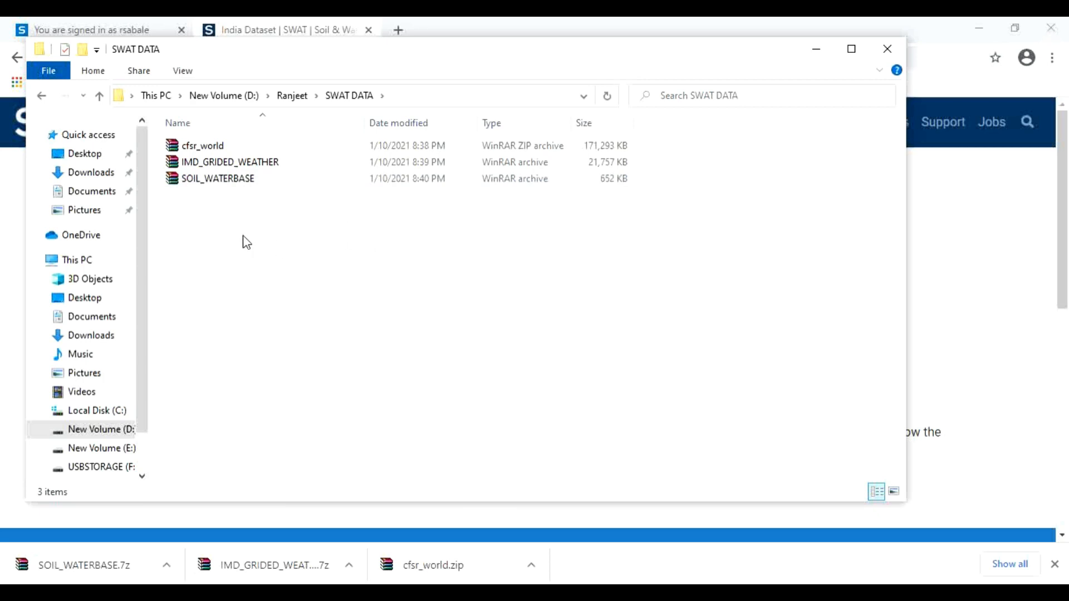
{"action": "mouse_move", "coordinate": [199, 161]}
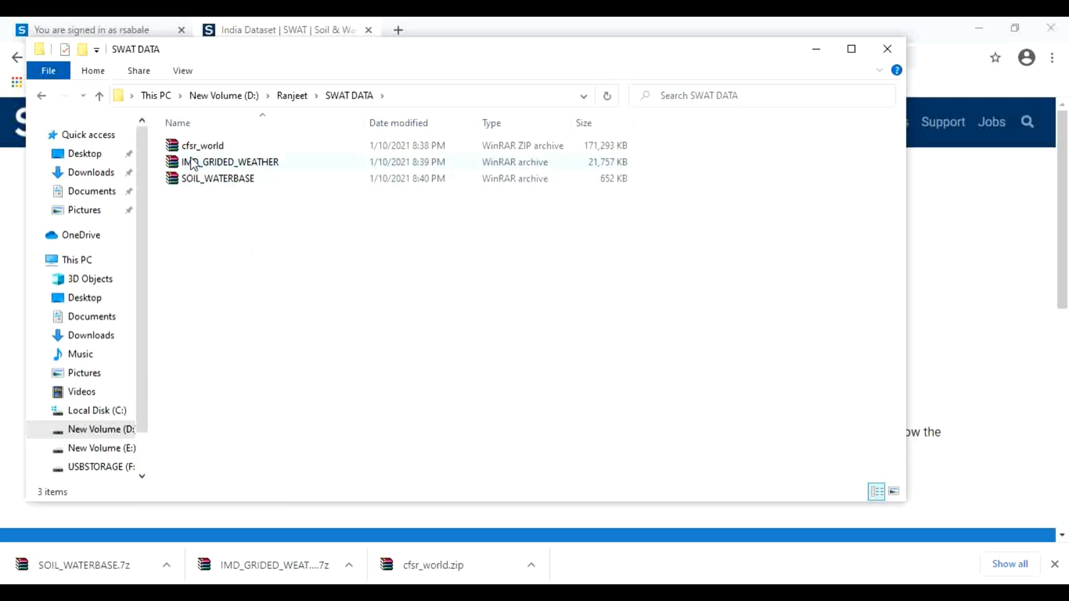
- Extract cfsr_world and IMD_GRIDED_WEATHER into their own folders with WinRAR, then bring up actions for SOIL_WATERBASE
{"action": "right_click", "coordinate": [202, 144]}
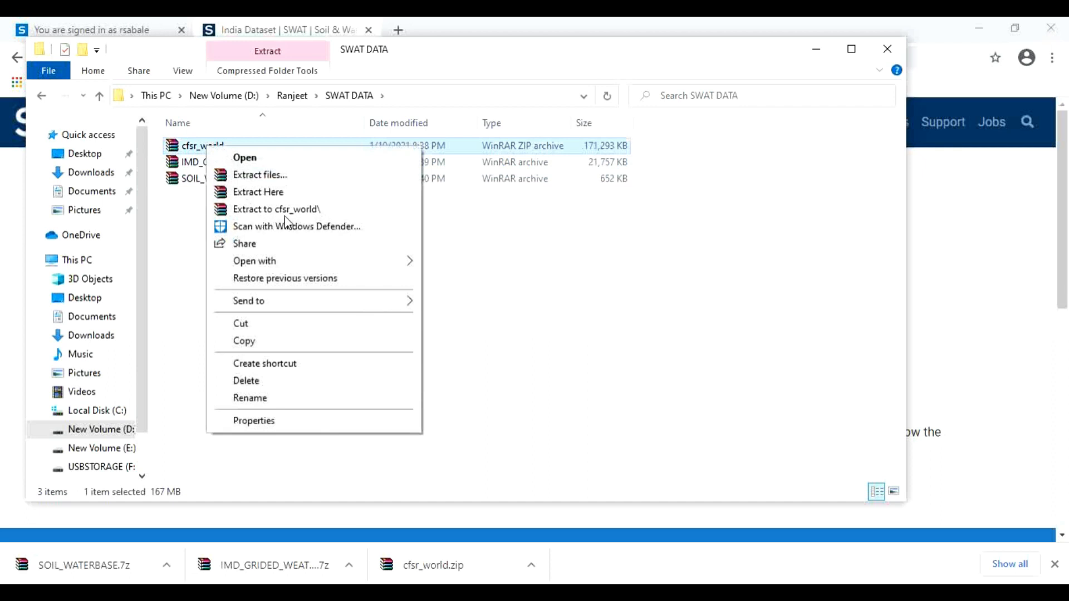
{"action": "left_click", "coordinate": [258, 192]}
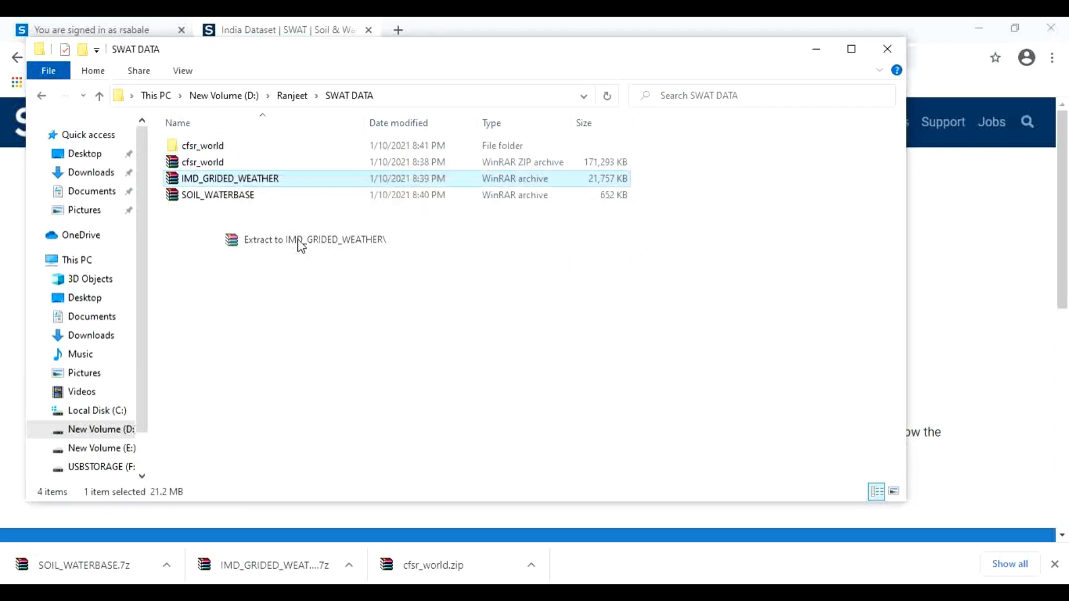
{"action": "left_click", "coordinate": [314, 239]}
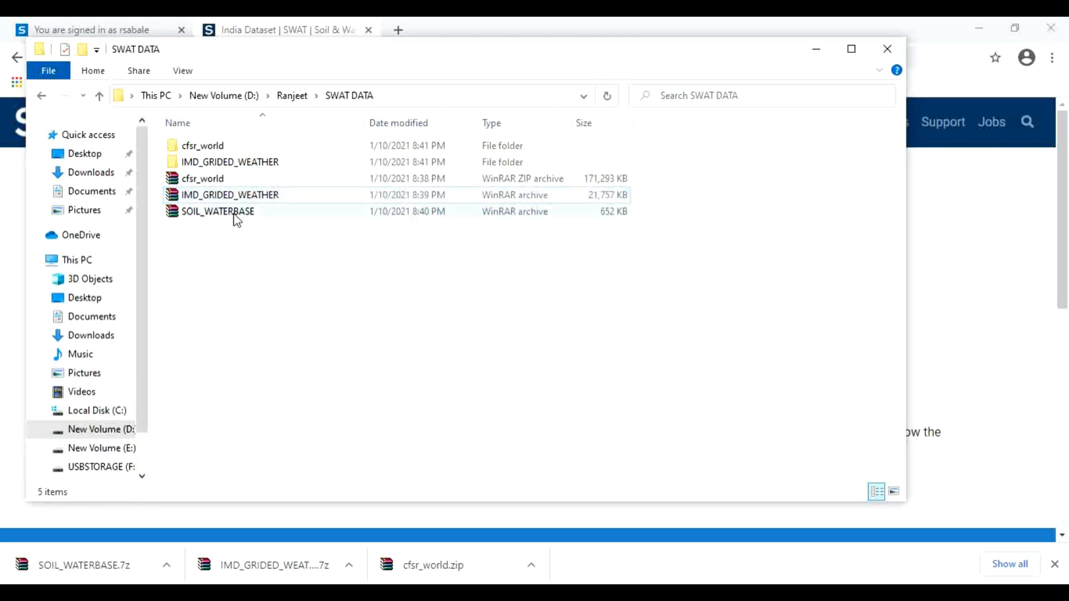
{"action": "right_click", "coordinate": [217, 210]}
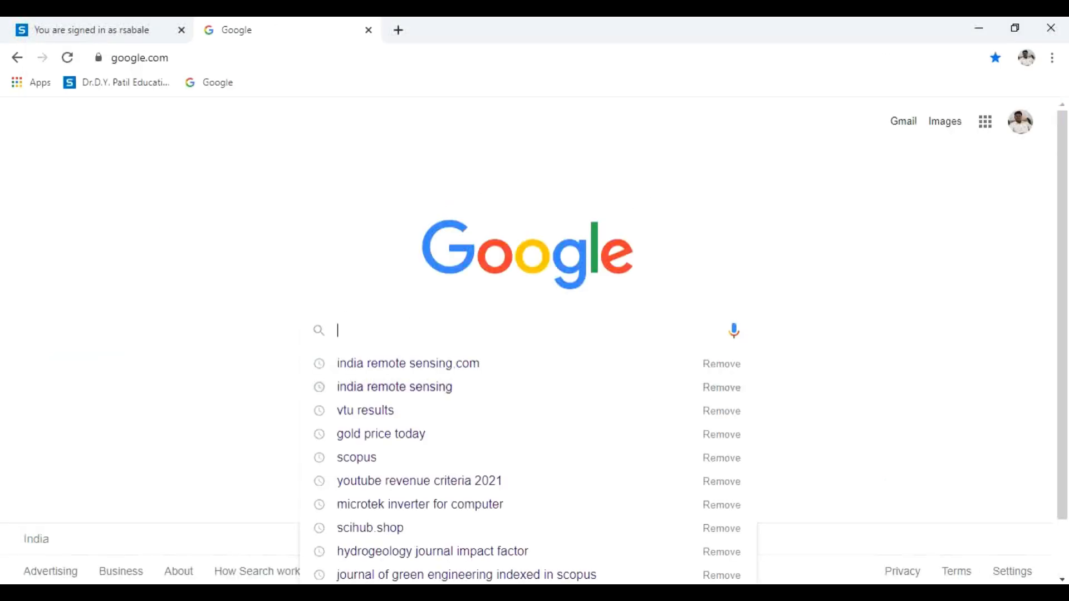
{"action": "mouse_move", "coordinate": [401, 401]}
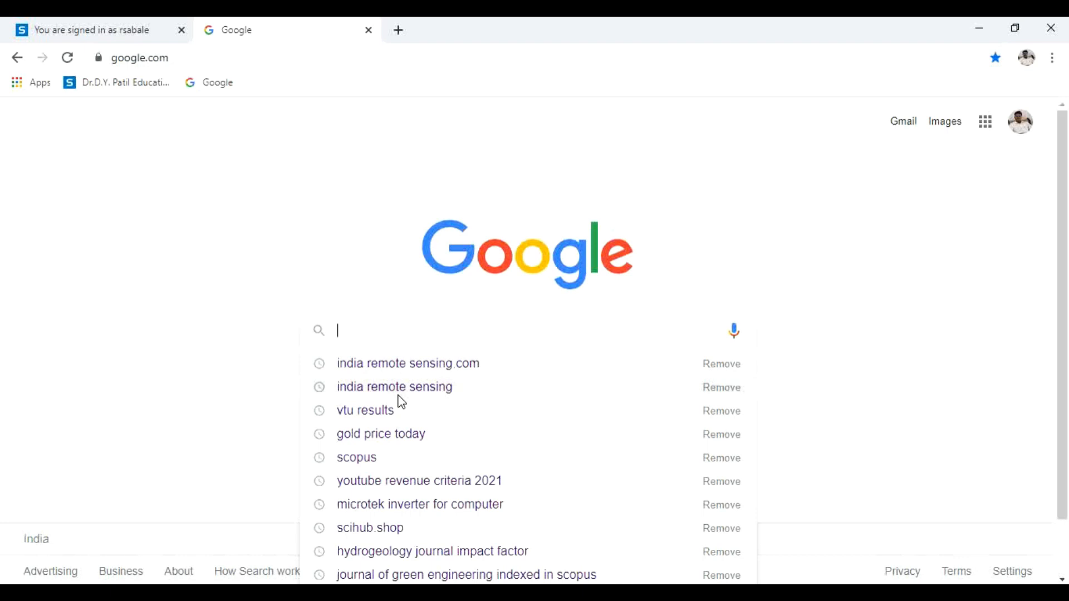
- Reach indiaremotesensing.com's SWAT Soil Data Download page and bring its SWAT Database link into view
{"action": "left_click", "coordinate": [408, 363]}
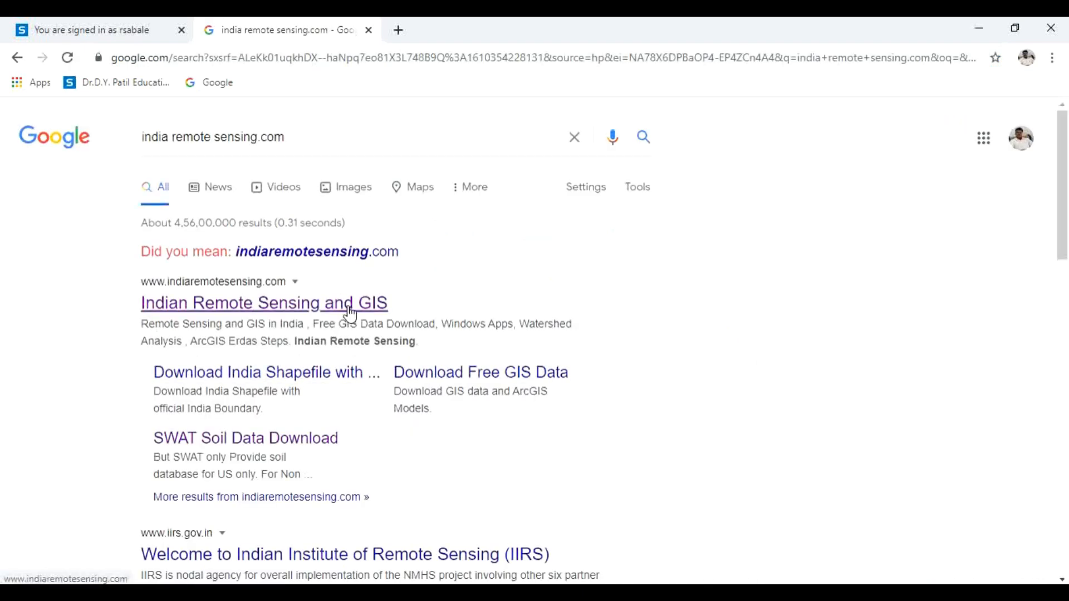
{"action": "left_click", "coordinate": [263, 303]}
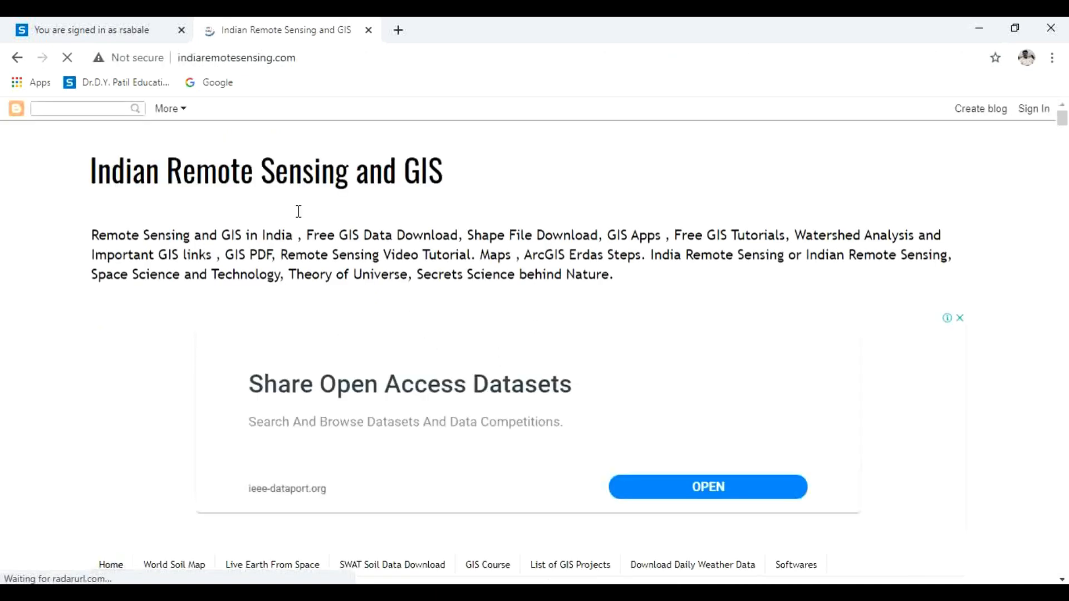
{"action": "scroll", "scroll_direction": "down", "scroll_amount": 3}
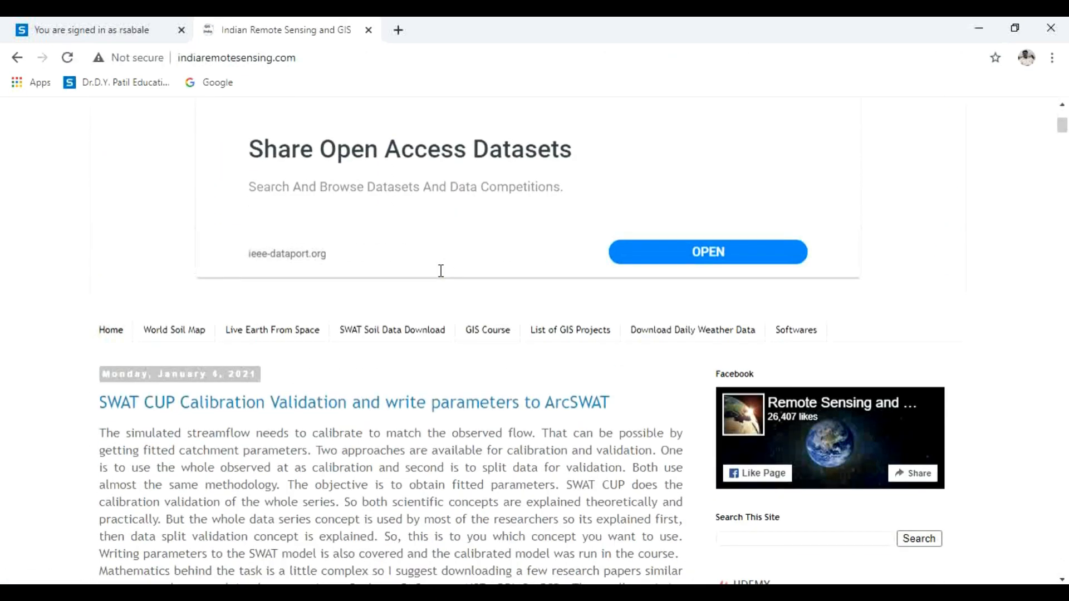
{"action": "mouse_move", "coordinate": [365, 338]}
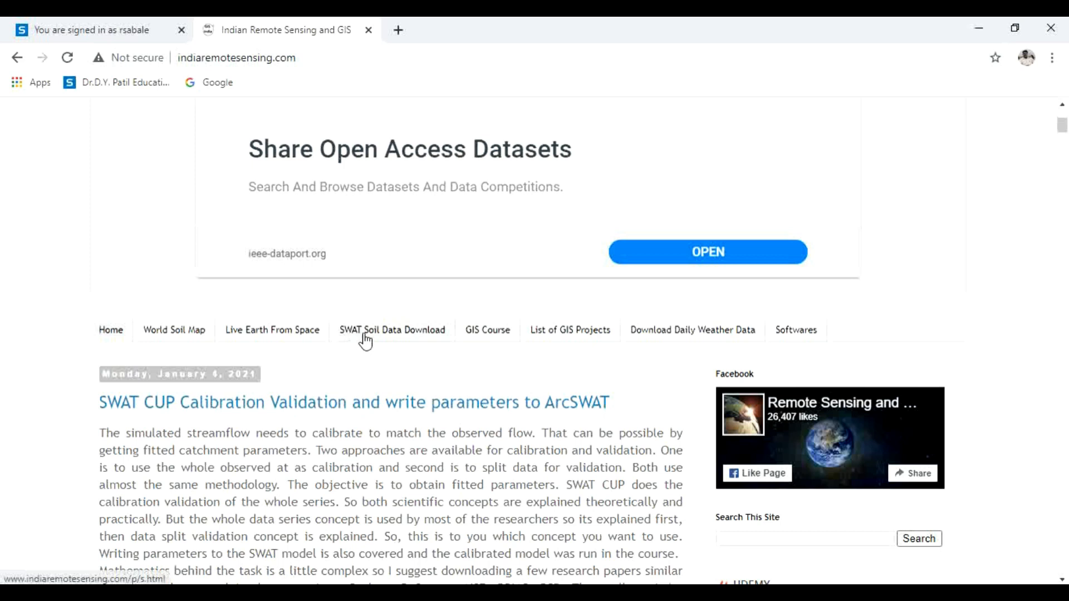
{"action": "left_click", "coordinate": [392, 329]}
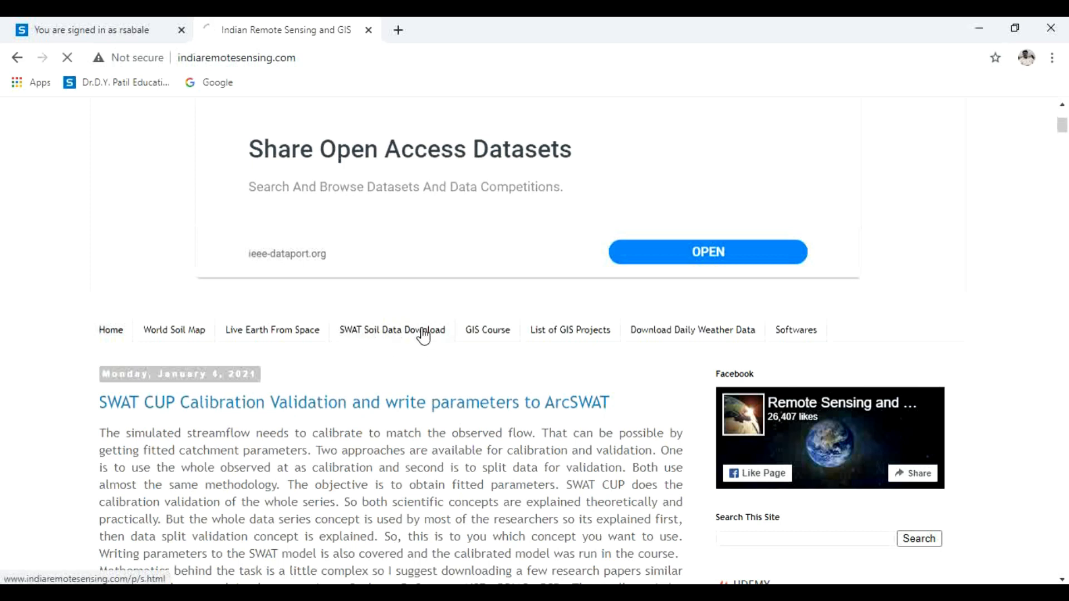
{"action": "left_click", "coordinate": [391, 330]}
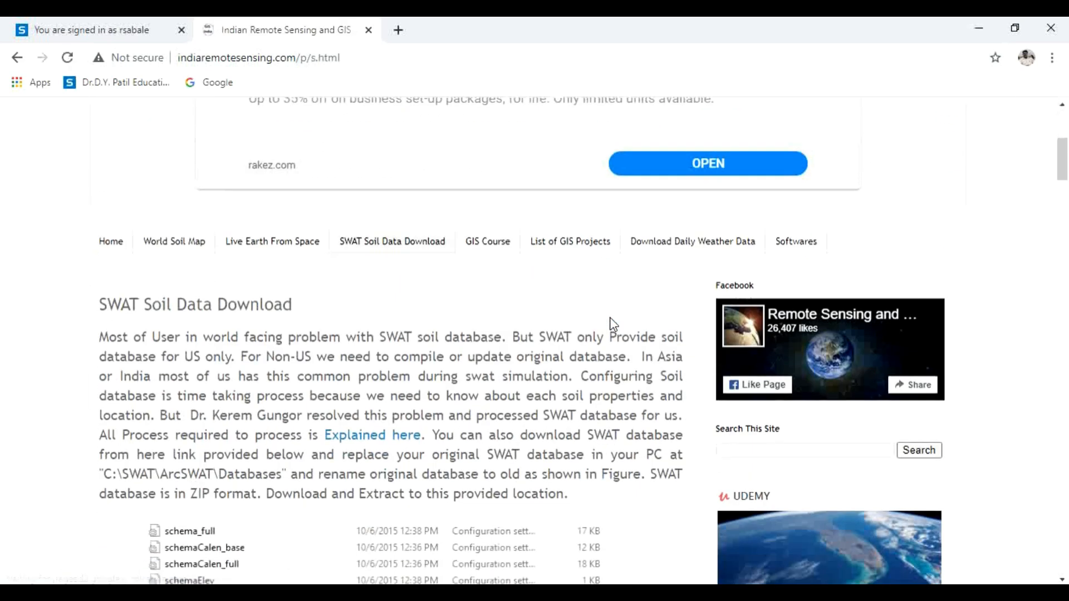
{"action": "scroll", "scroll_direction": "down", "scroll_amount": 3}
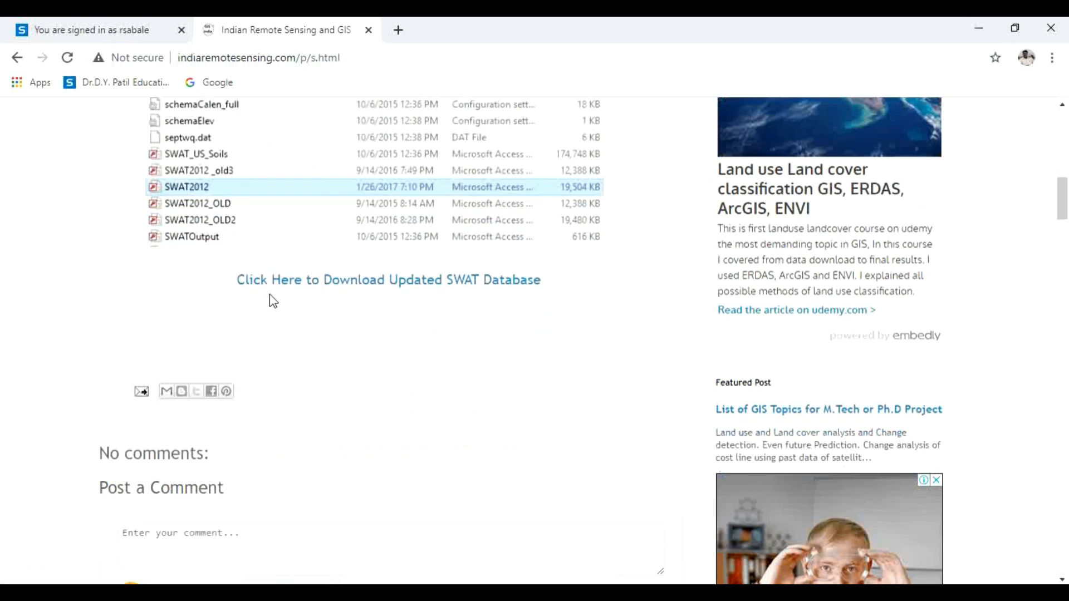
{"action": "mouse_move", "coordinate": [476, 300]}
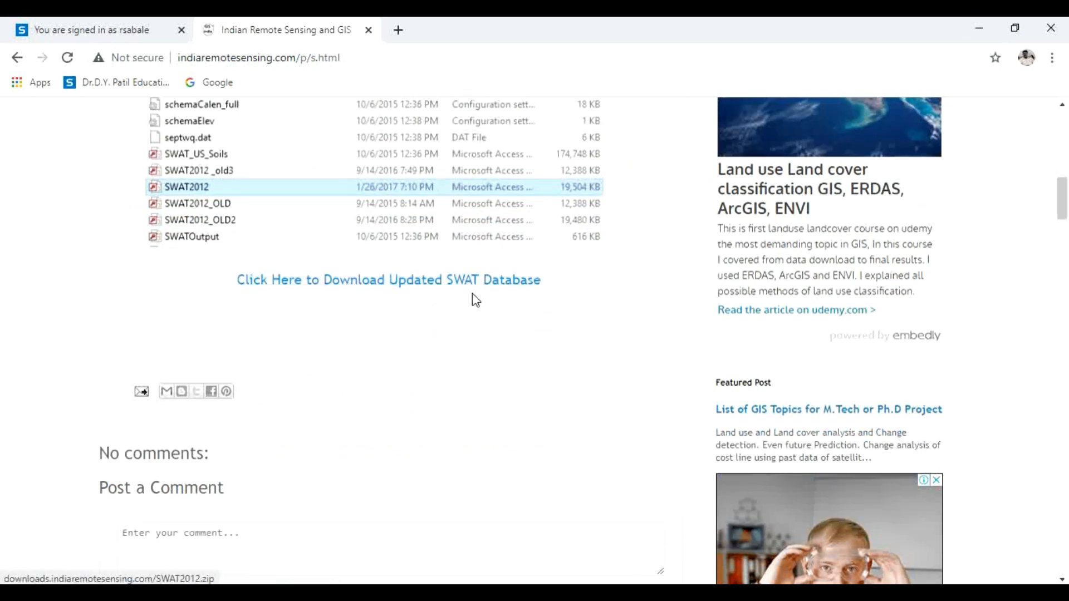
- Download SWAT2012.zip via the 'Click Here to Download Updated SWAT Database' link
{"action": "left_click", "coordinate": [388, 280]}
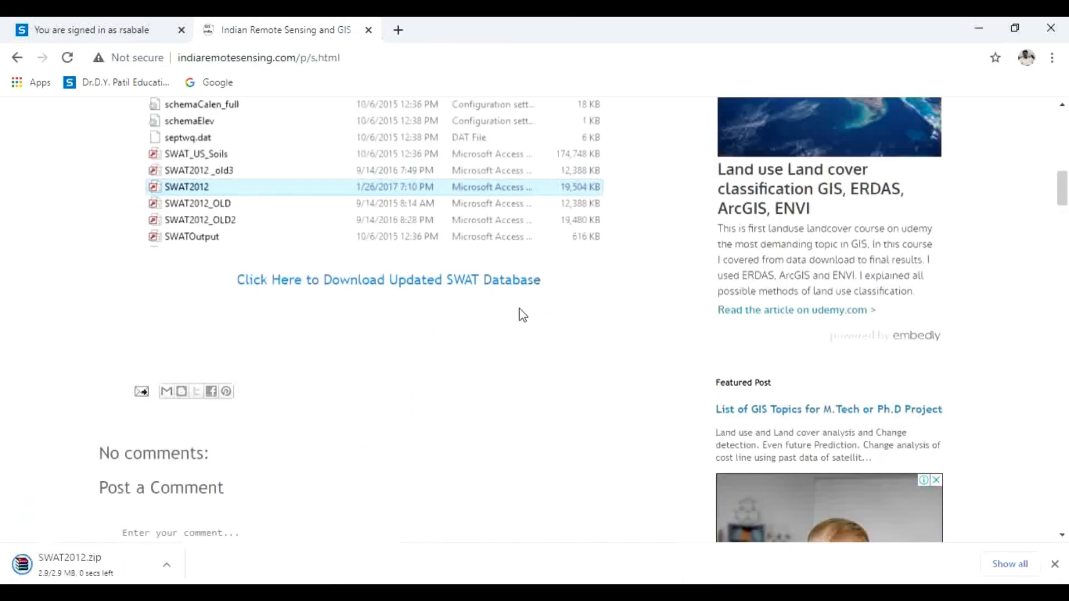
{"action": "mouse_move", "coordinate": [99, 550]}
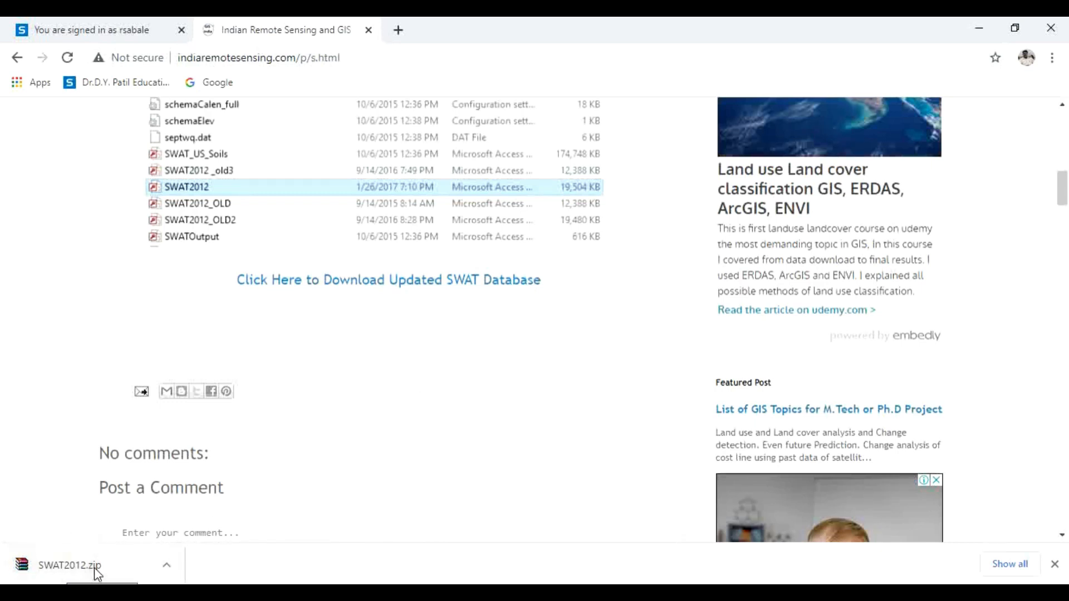
{"action": "mouse_move", "coordinate": [292, 492]}
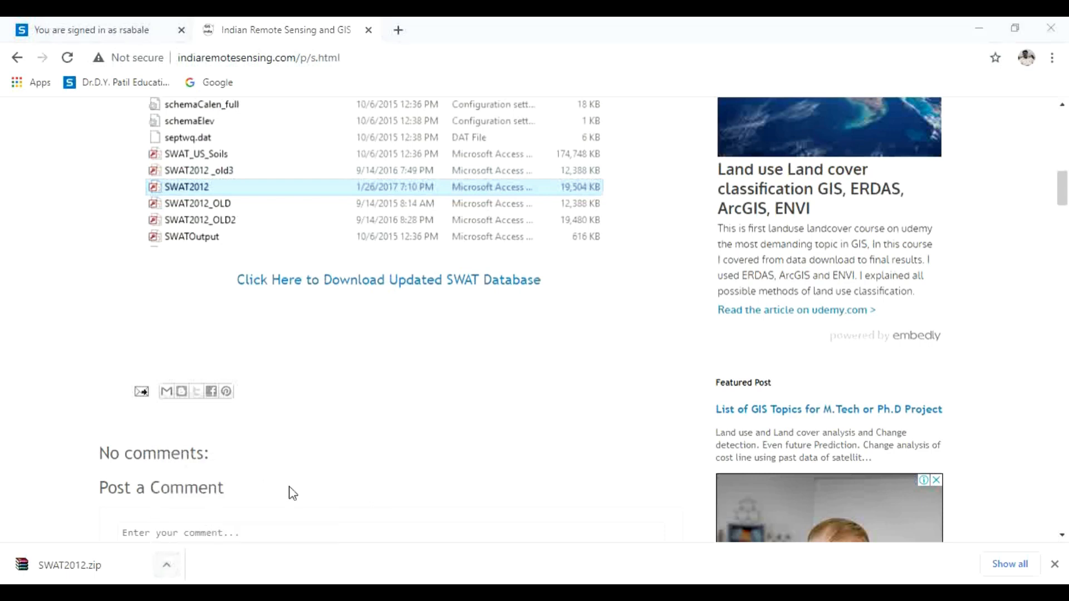
- Copy SWAT2012.zip from Downloads and bring it into D:\Ranjeet\SWAT DATA
{"action": "left_click", "coordinate": [69, 566]}
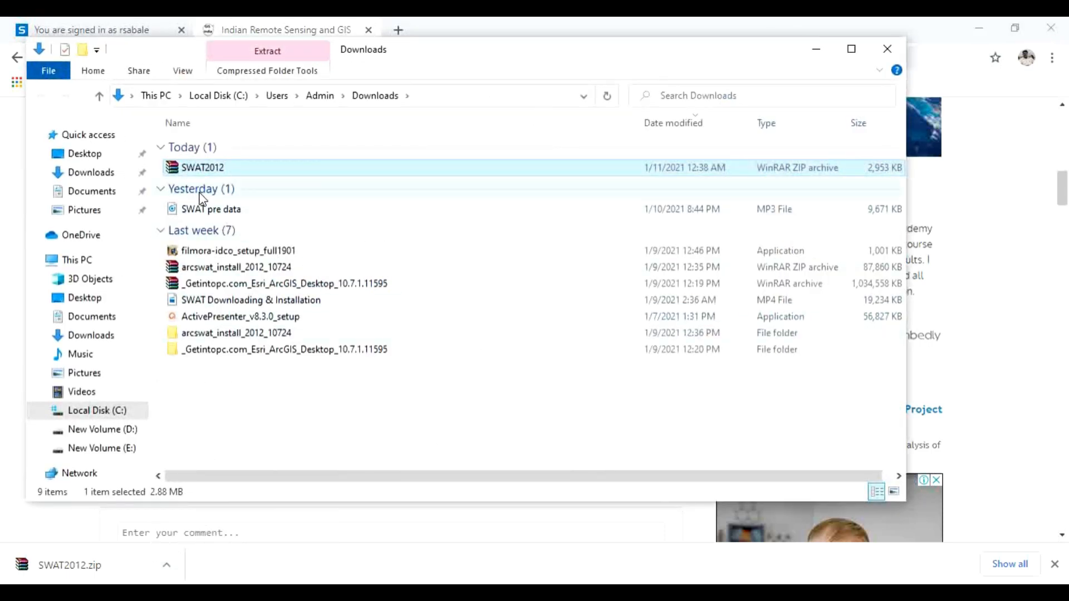
{"action": "right_click", "coordinate": [203, 168]}
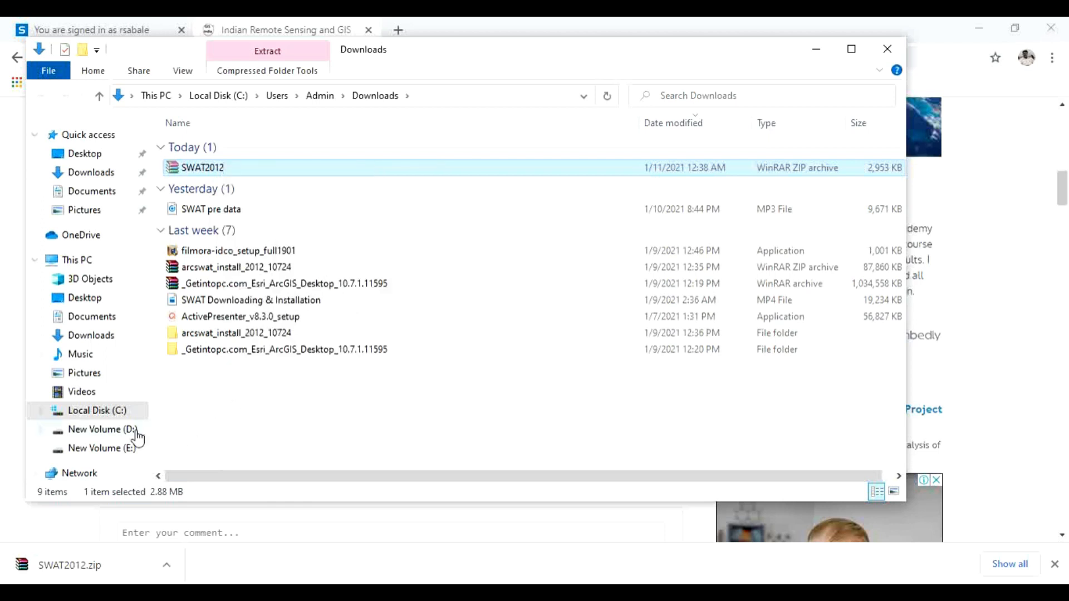
{"action": "left_click", "coordinate": [103, 429]}
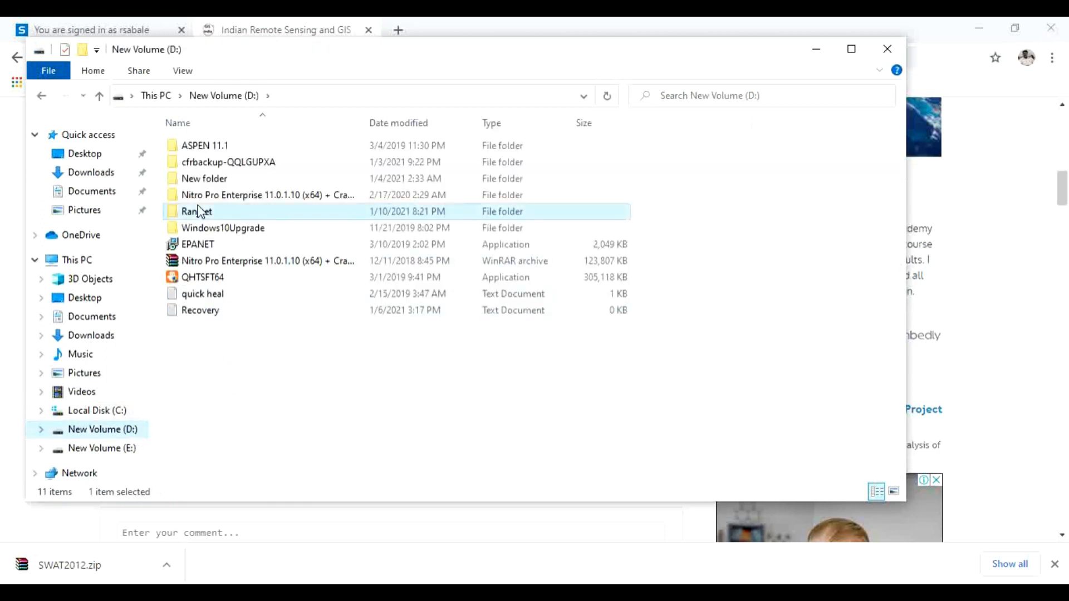
{"action": "double_click", "coordinate": [196, 212]}
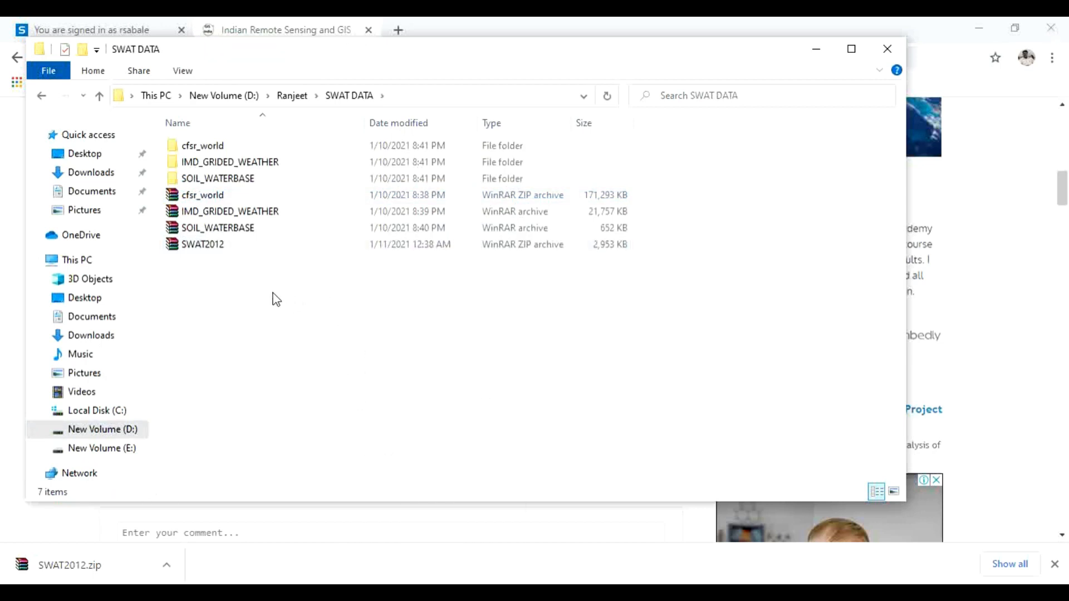
{"action": "mouse_move", "coordinate": [202, 244]}
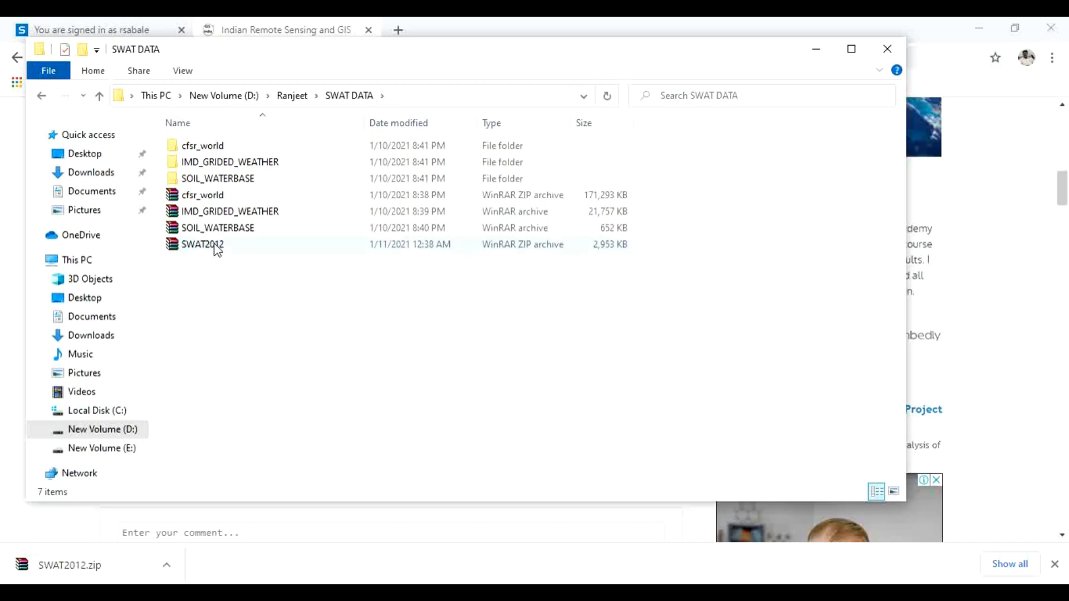
- Remove the SWAT2012 archive from SWAT DATA via its context menu, leaving the three datasets and their archives
{"action": "right_click", "coordinate": [202, 244]}
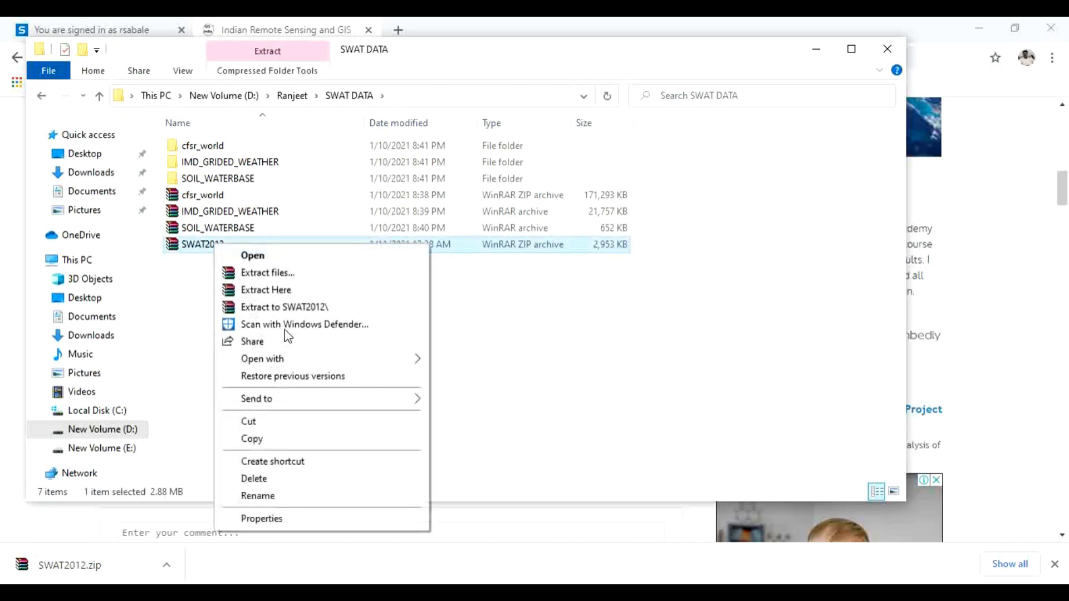
{"action": "left_click", "coordinate": [265, 289]}
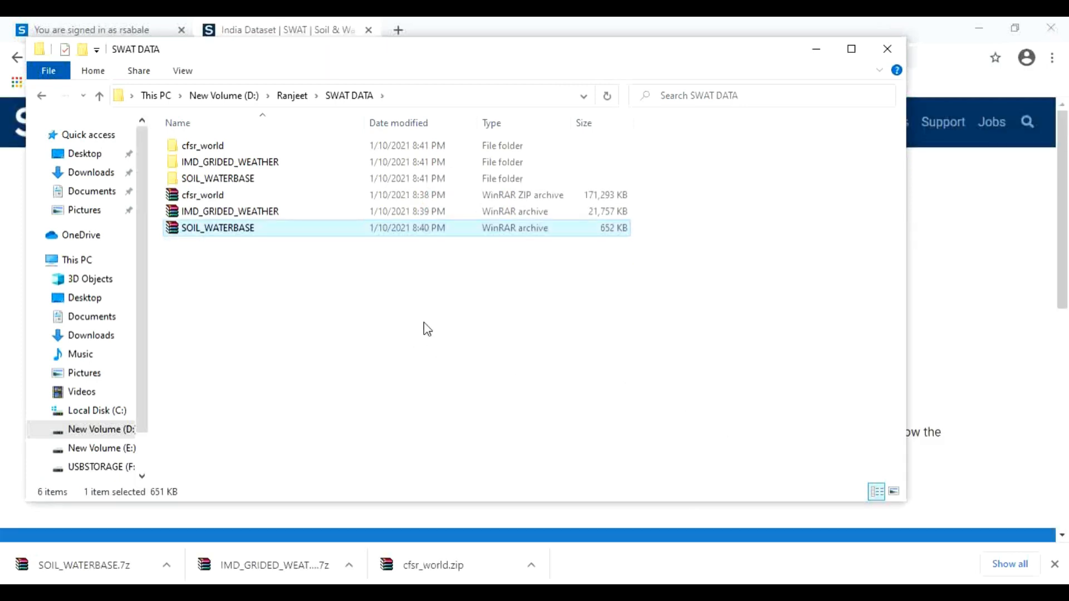
{"action": "left_click", "coordinate": [354, 362]}
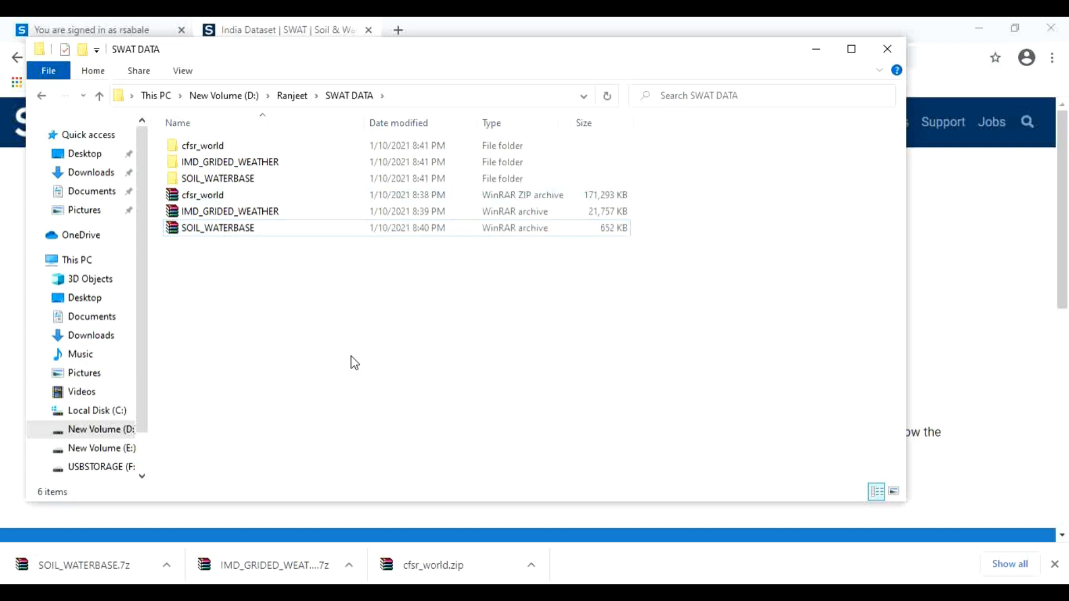